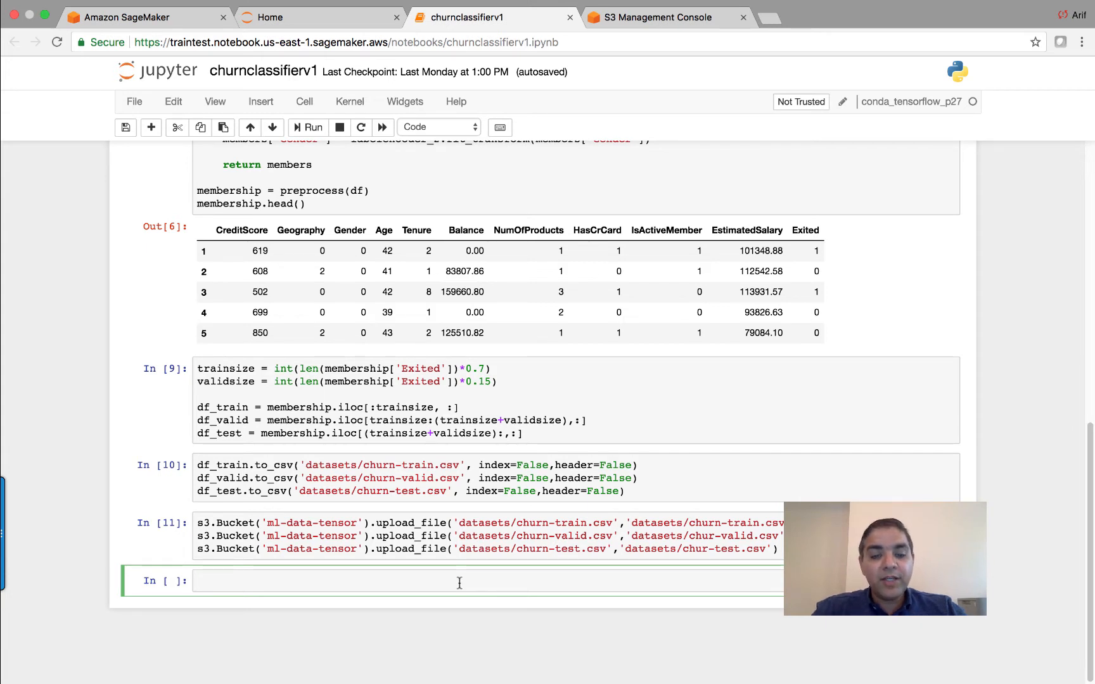
Write a cell importing get_execution_role, setting the S3 code and artifact locations, and the role.
text(from sagemaker import get_execution_role)
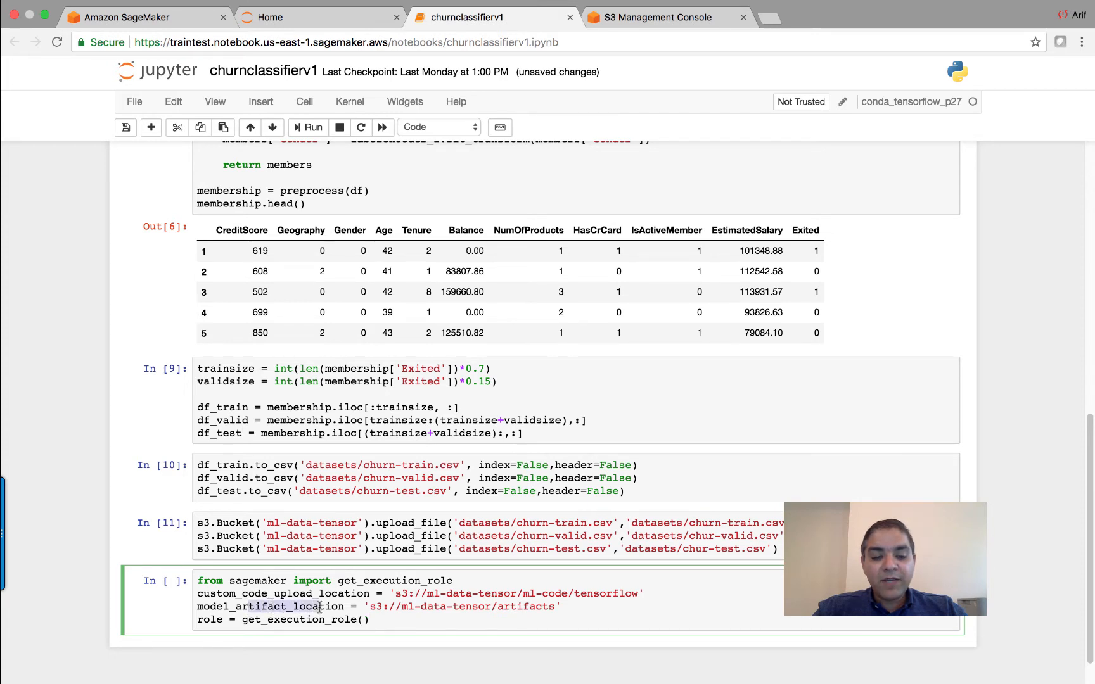
scroll(down, 3)
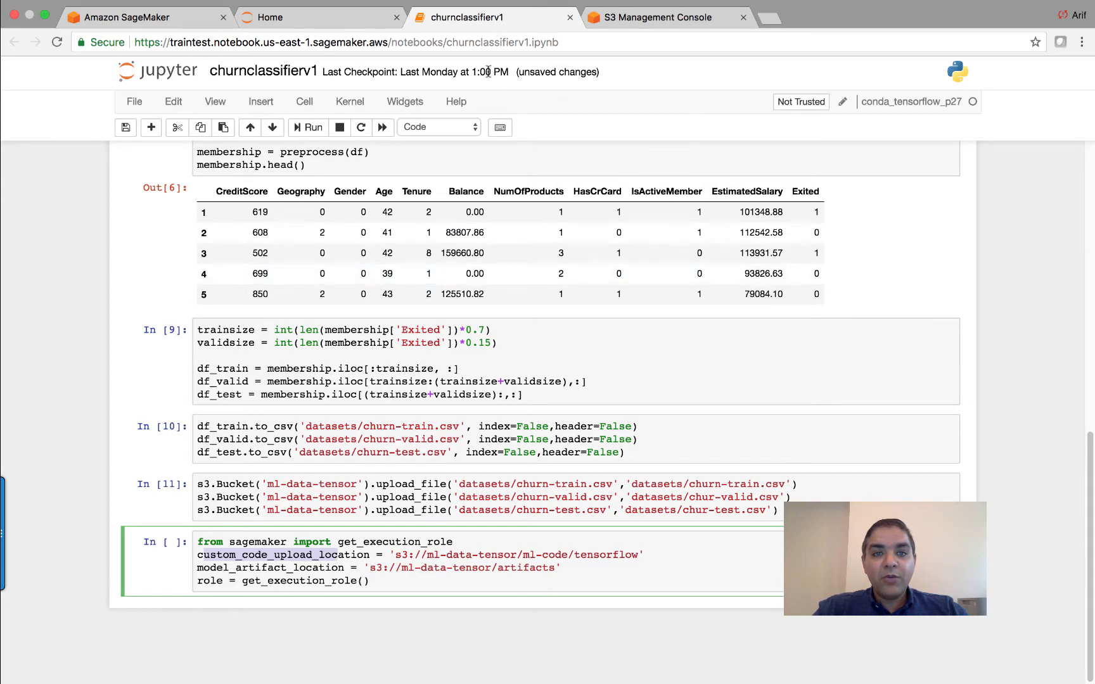
Create a new text file from the Home listing and name it train_model.py.
click(321, 16)
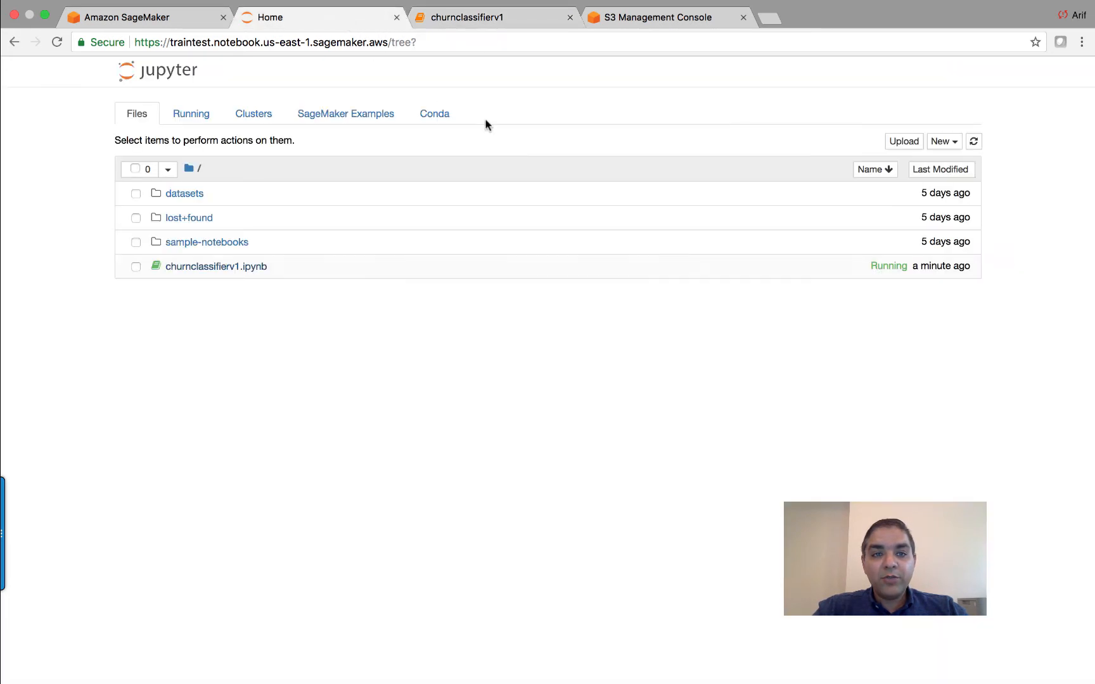
click(944, 141)
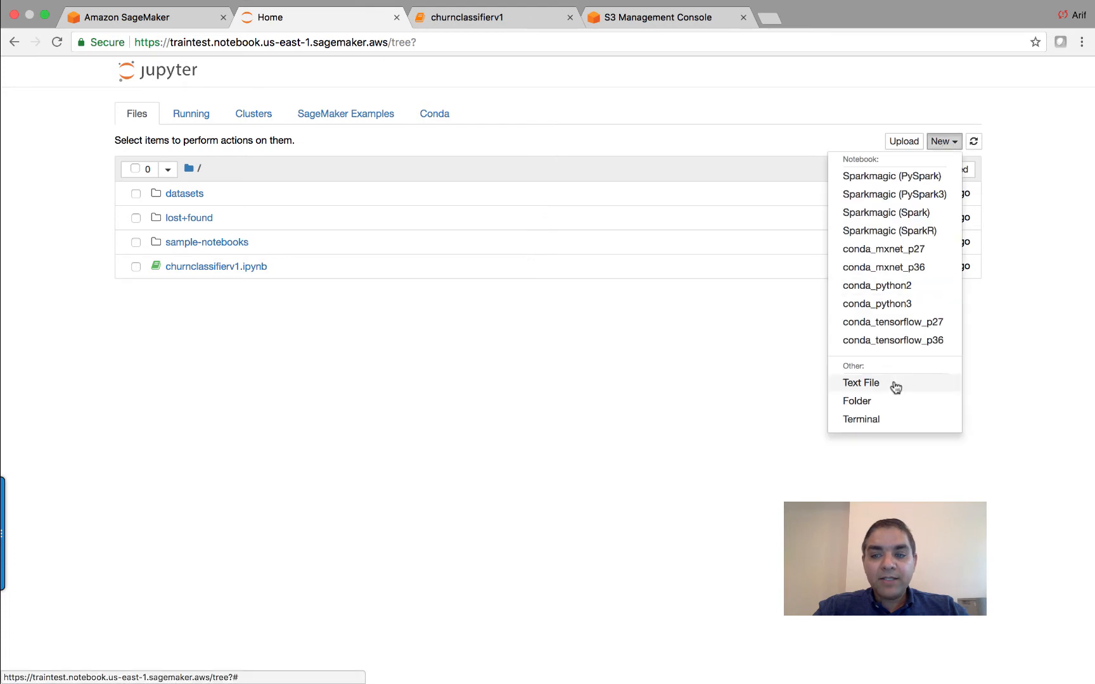
click(860, 382)
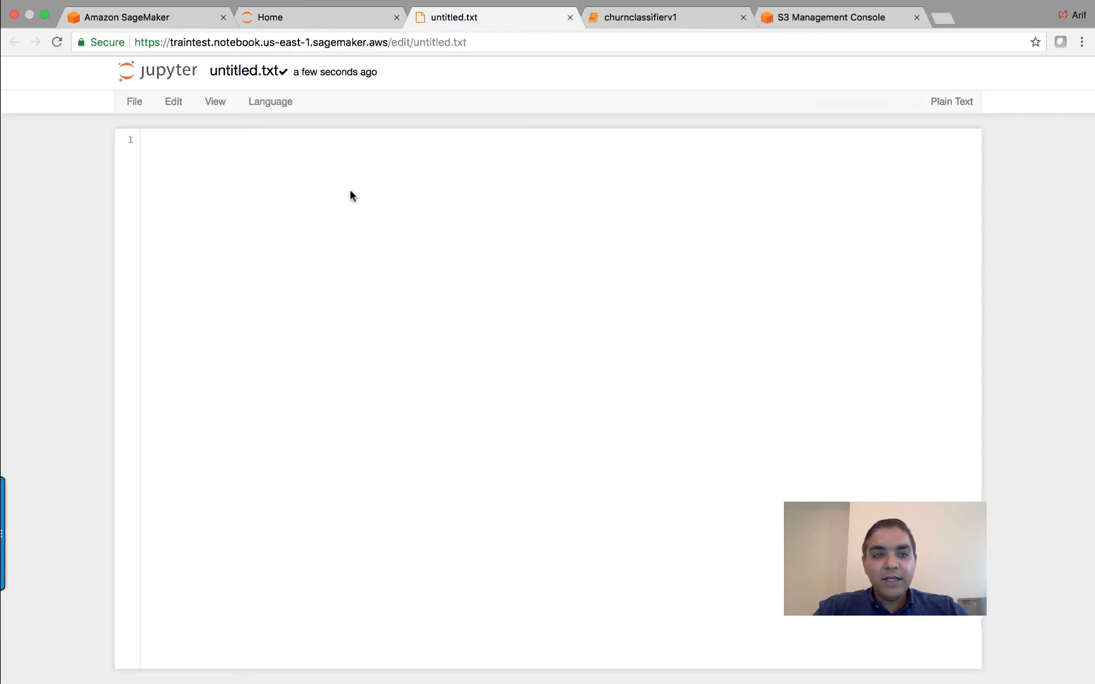
click(244, 71)
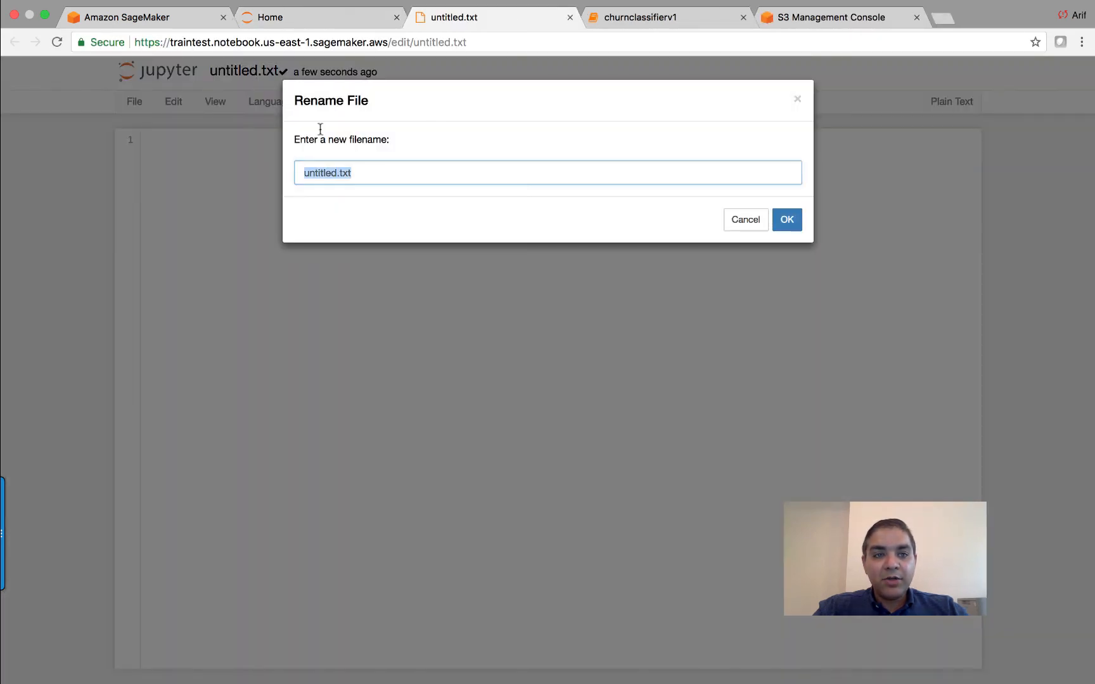
text(train_)
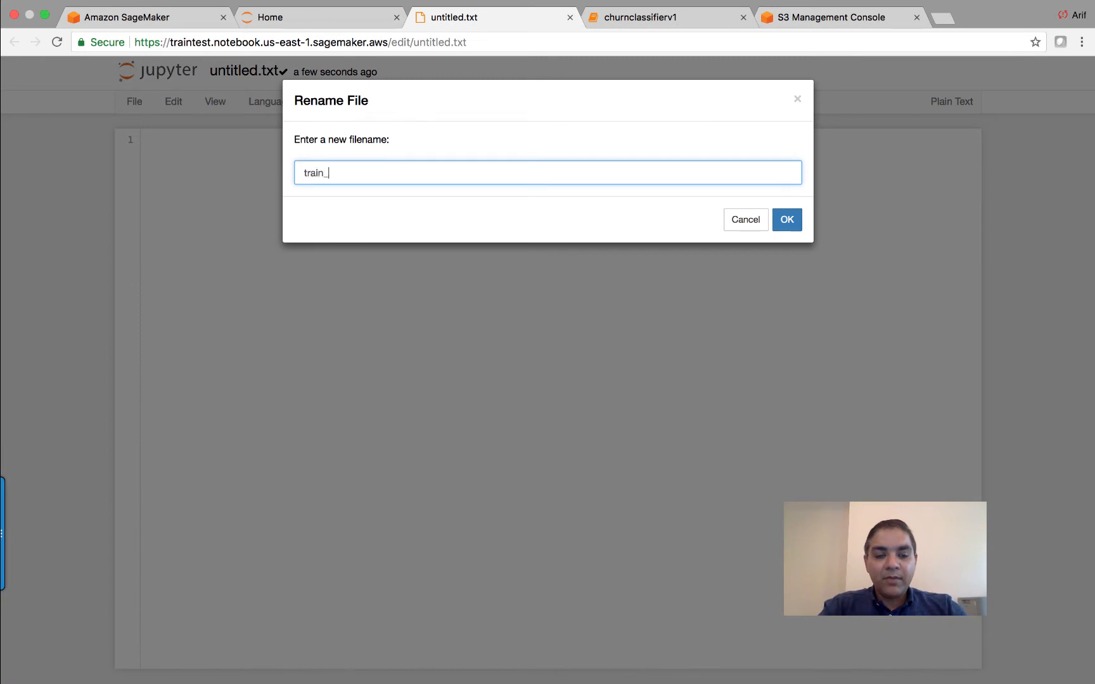
text(model.py)
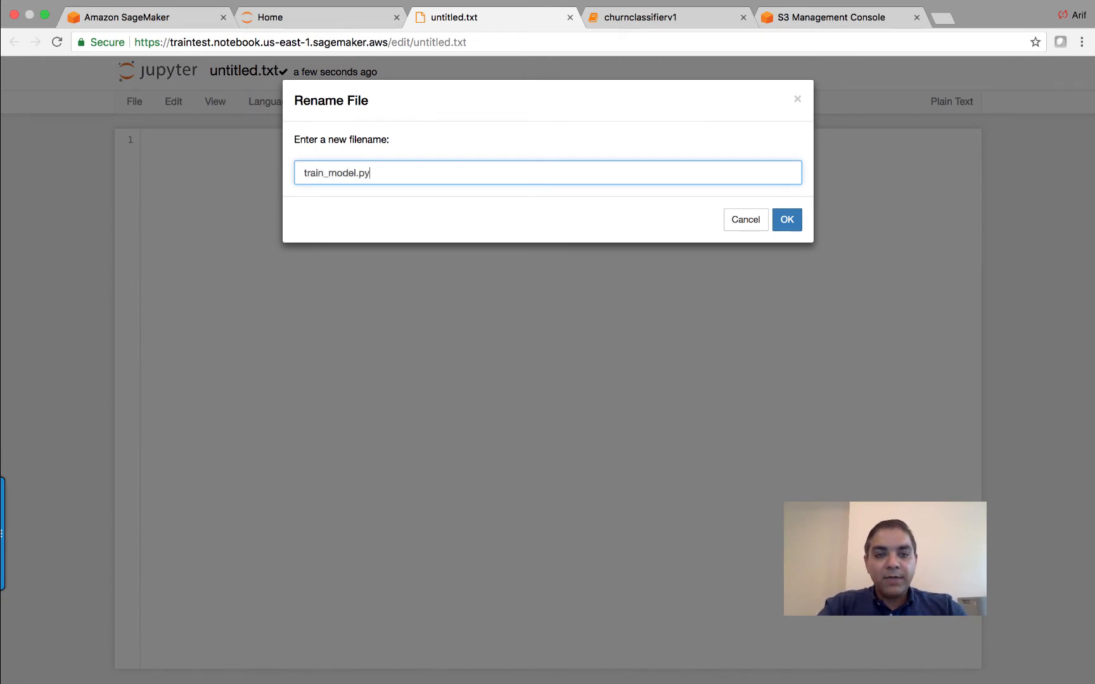
click(786, 219)
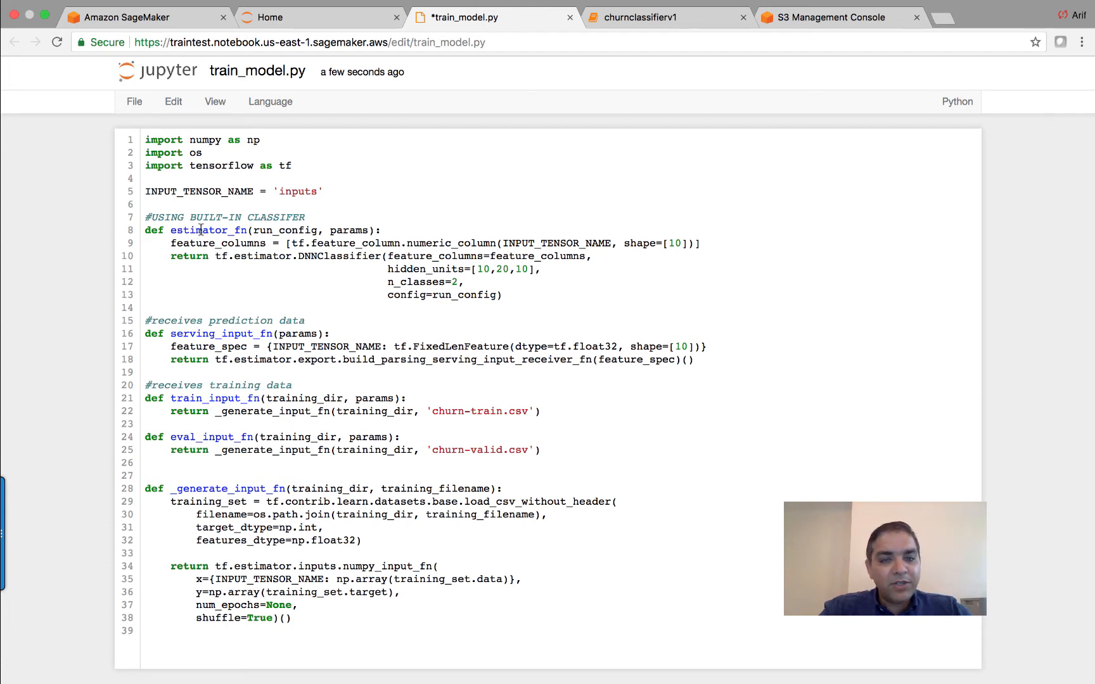
Highlight estimator_fn, train_input_fn and the _generate_input_fn call in the pasted script.
double_click(337, 256)
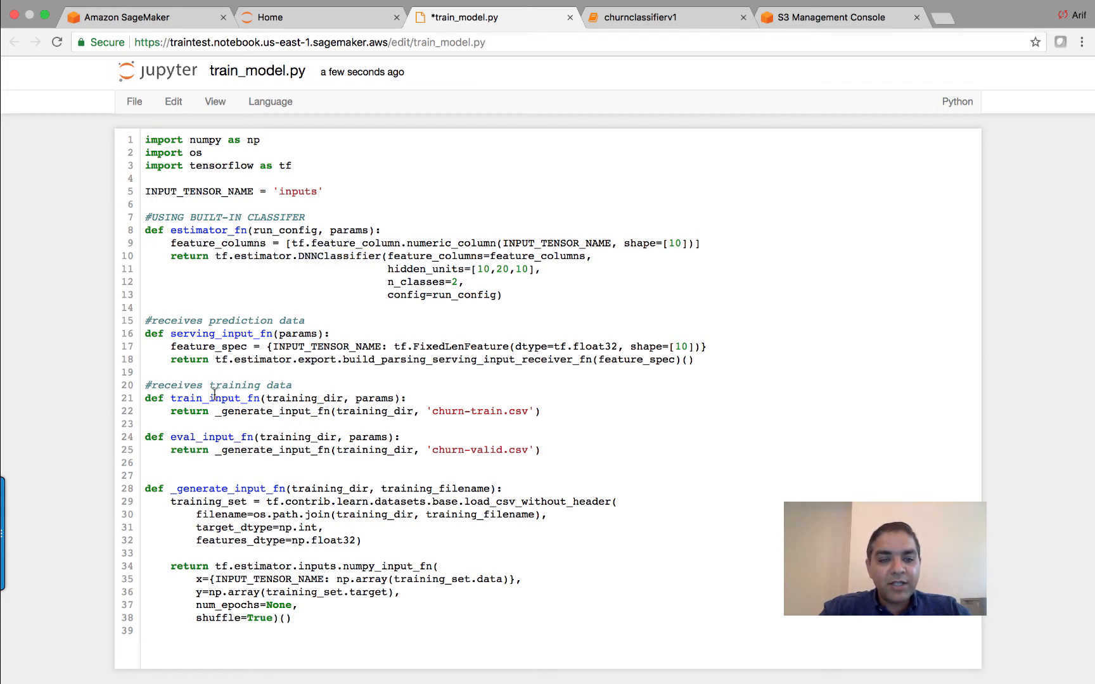
double_click(215, 398)
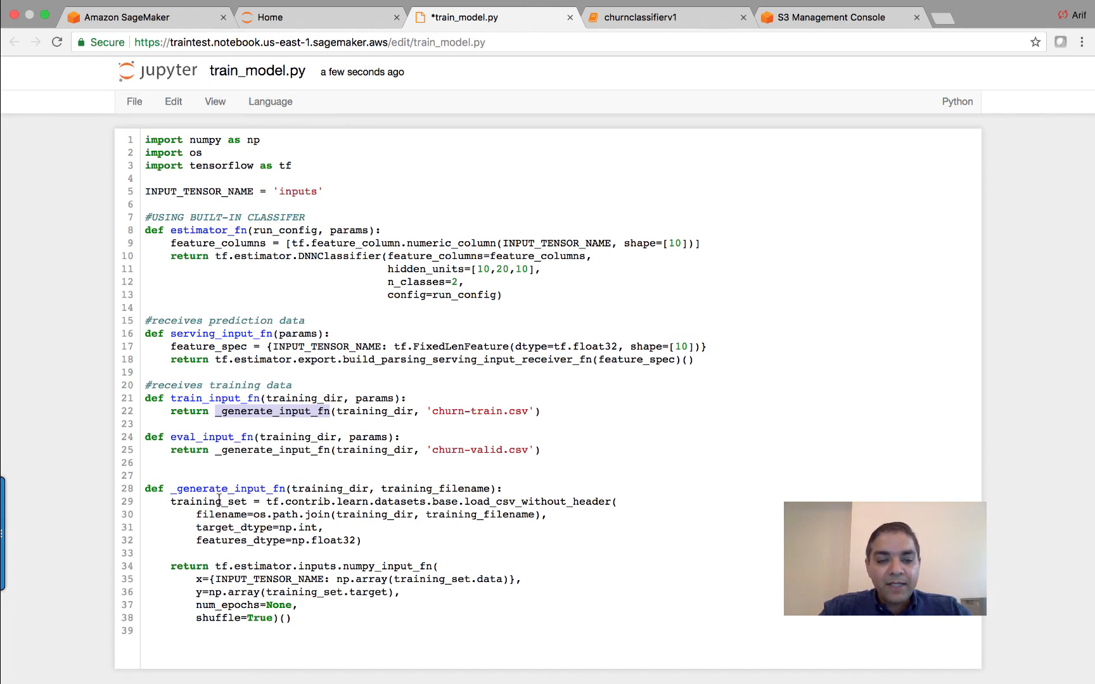
drag(170, 501, 368, 540)
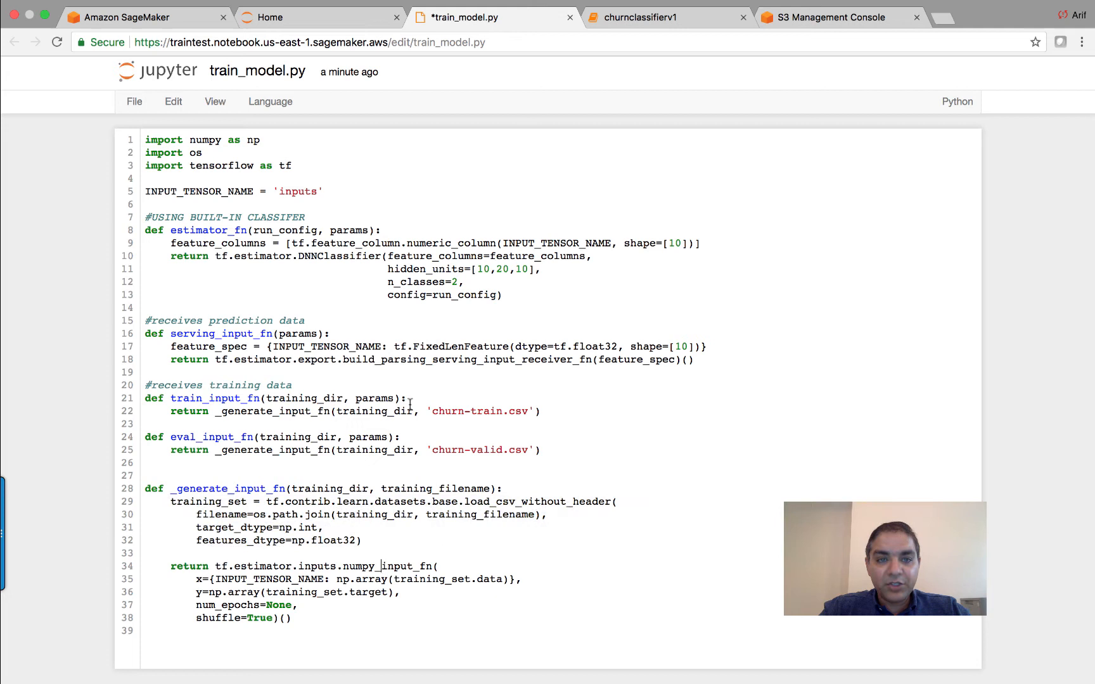
mouse_move(286, 136)
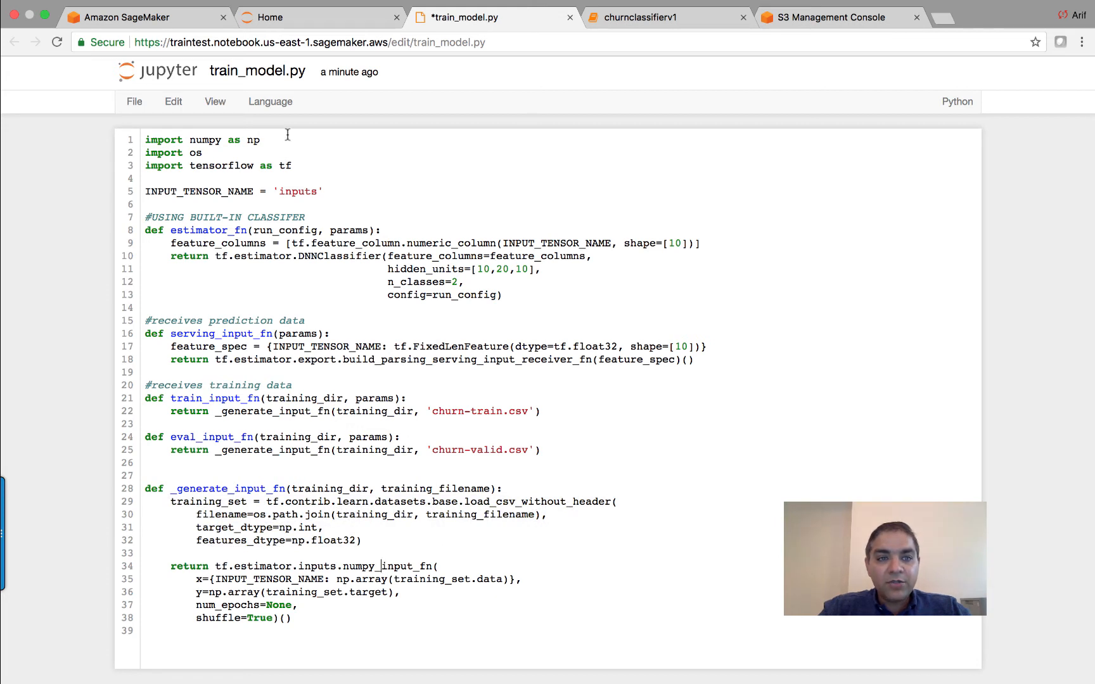
Save train_model.py and return to the churnclassifierv1 notebook.
click(133, 102)
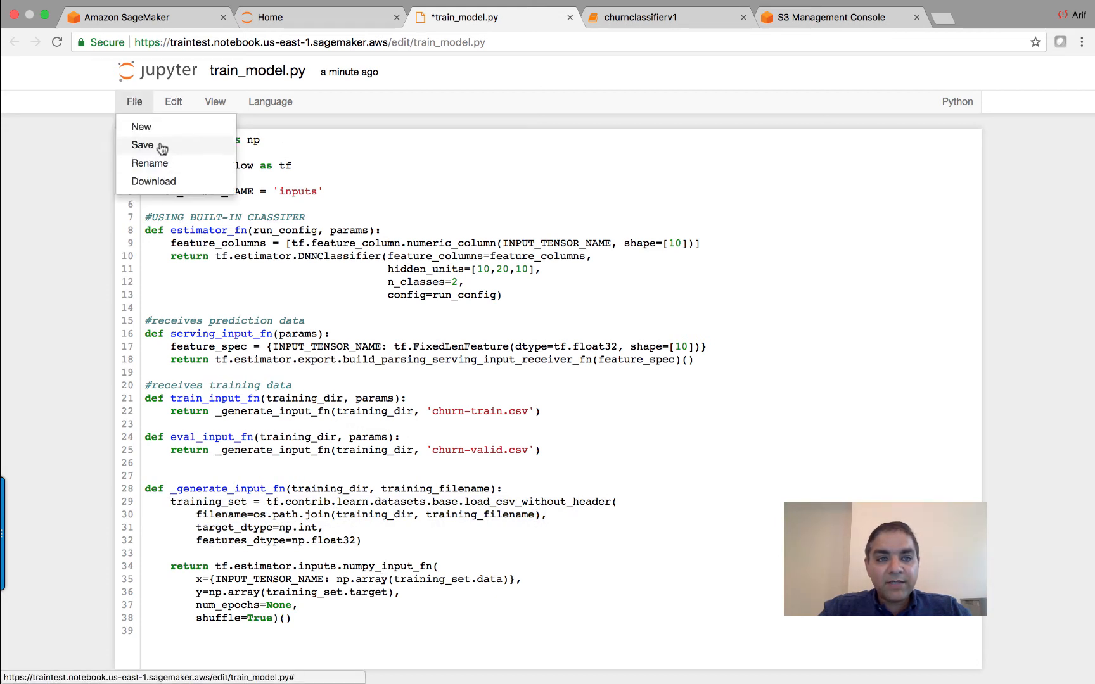
click(142, 145)
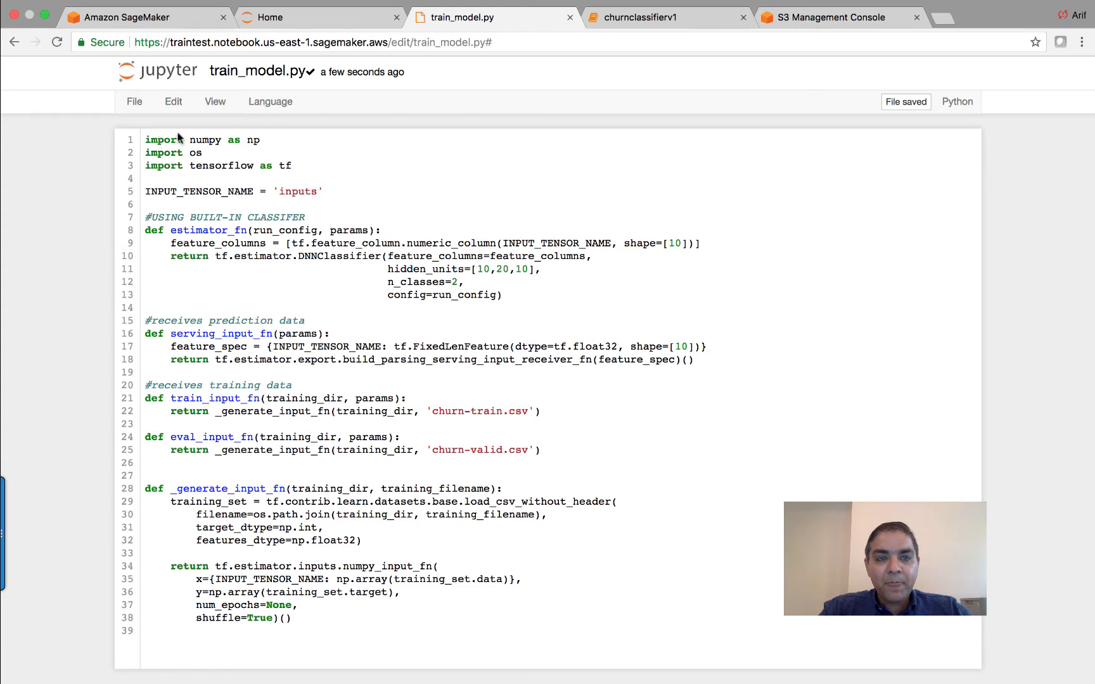
click(662, 16)
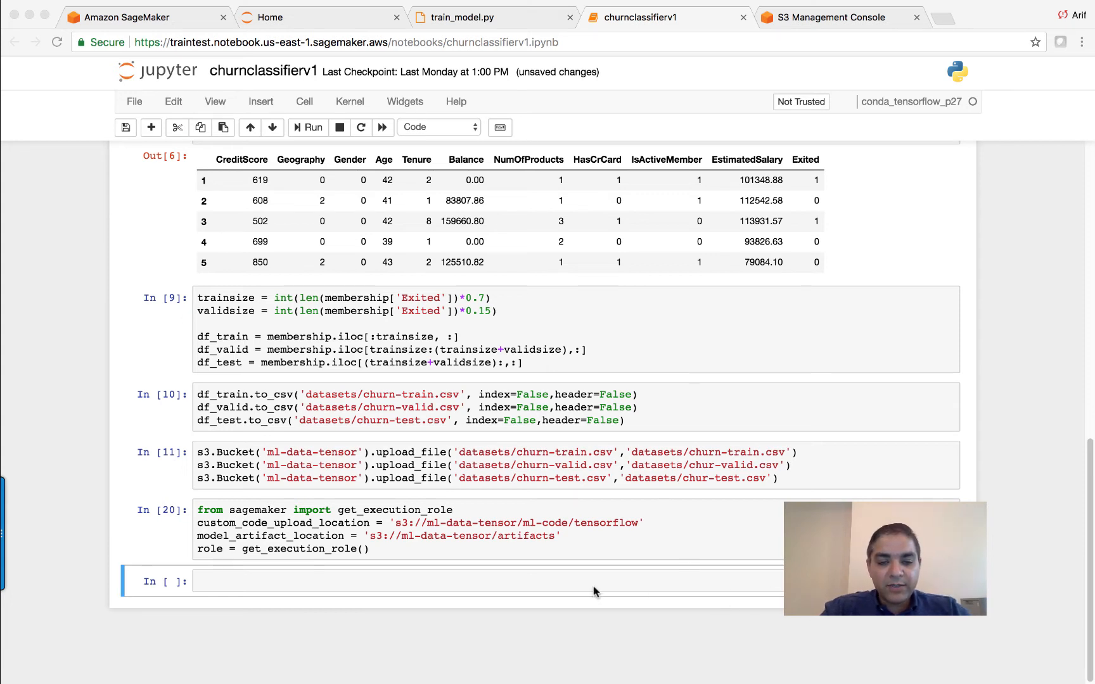
Write the TensorFlow estimator cell with train_model.py as its entry_point.
text(from sagemaker.tensorflow import TensorFlow)
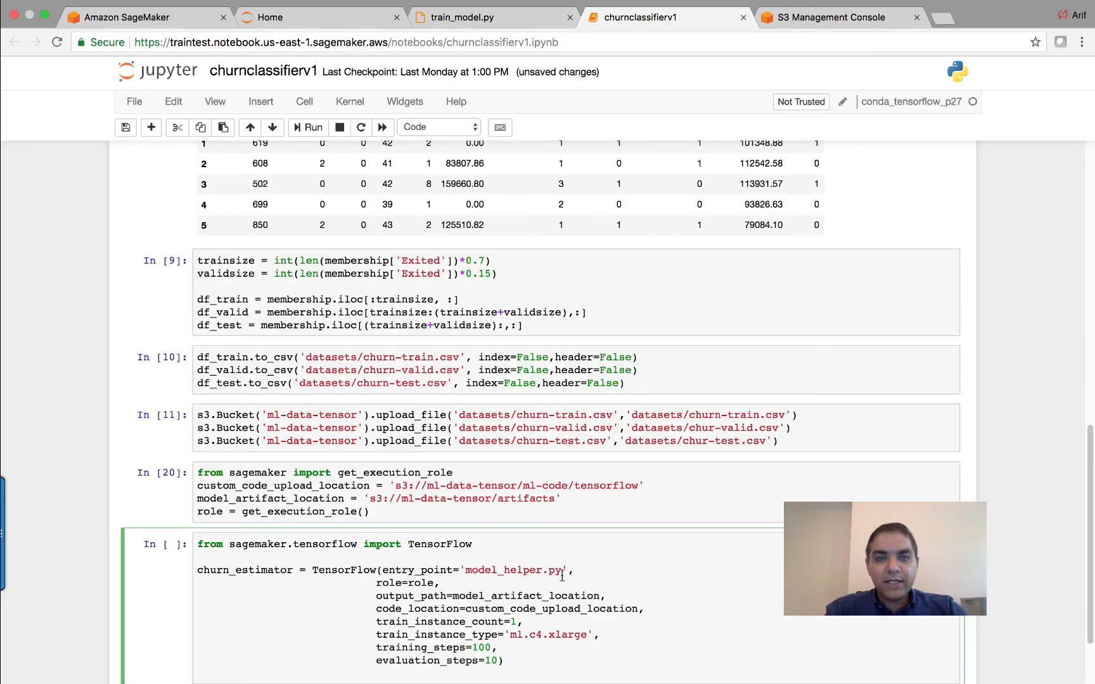
double_click(501, 570)
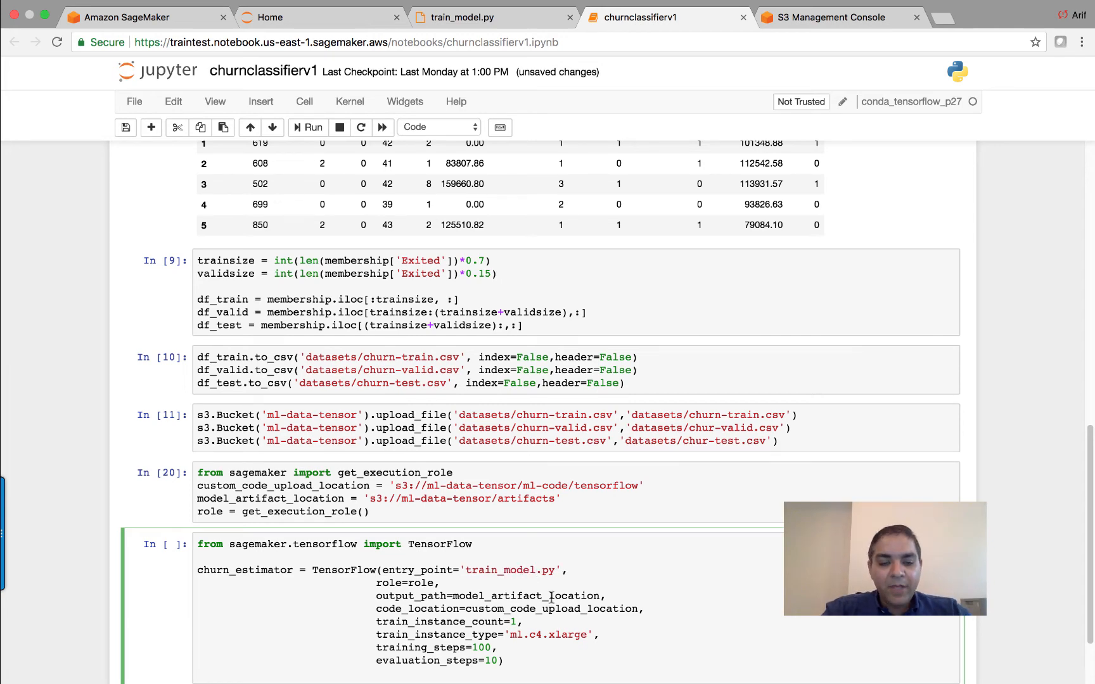
scroll(down, 3)
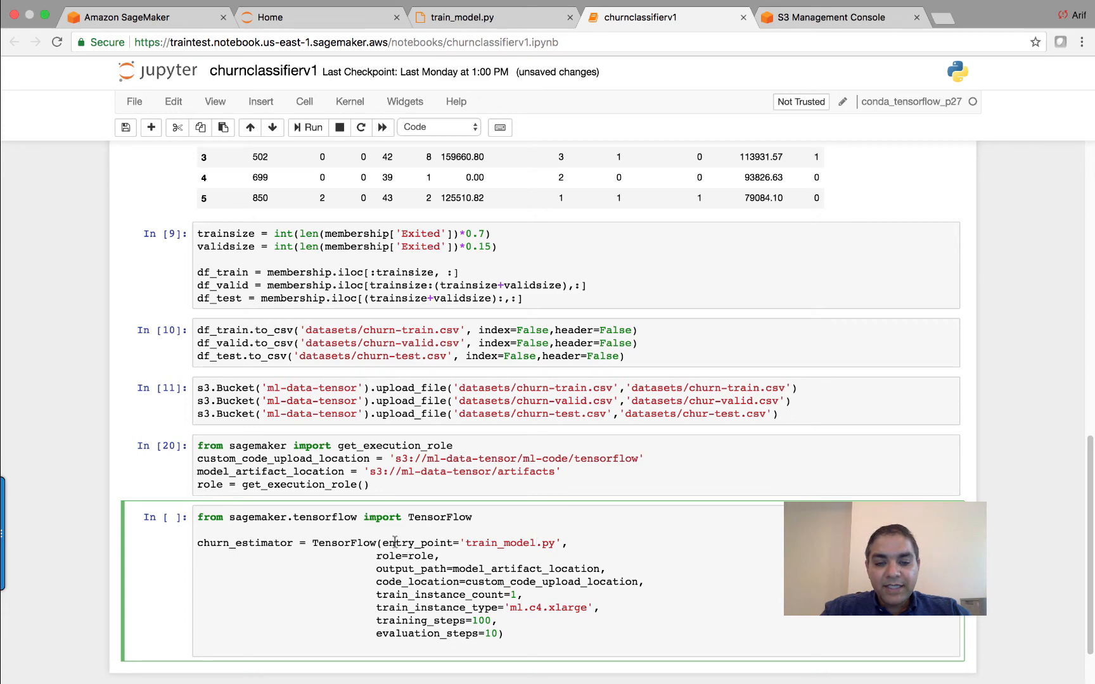
double_click(473, 542)
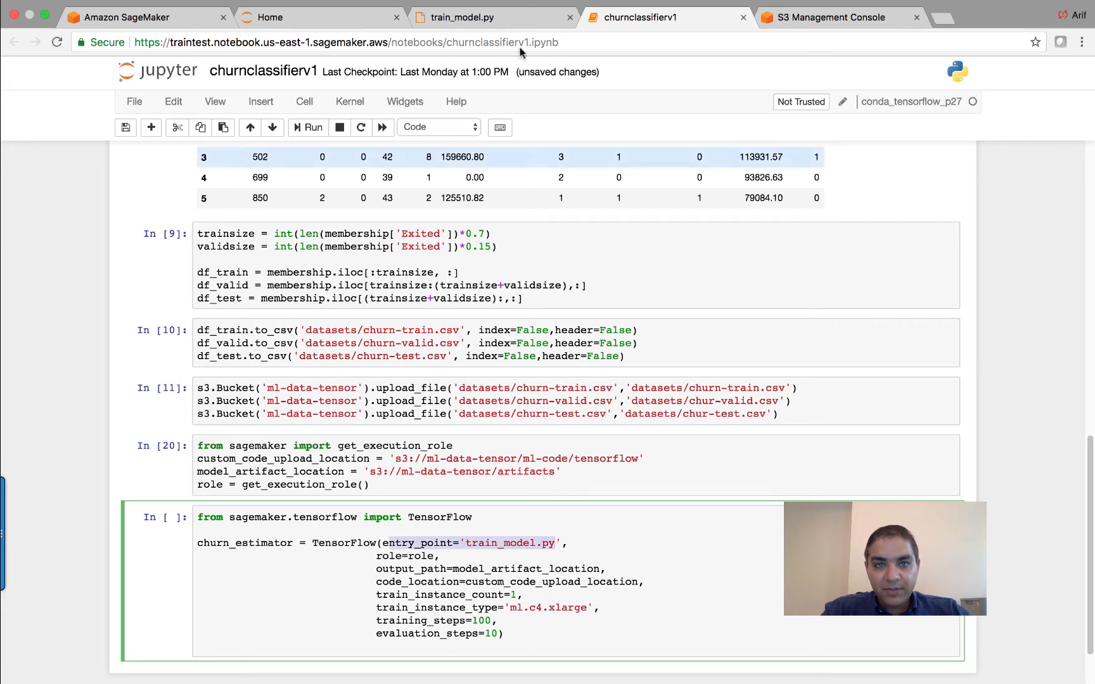
Glance at train_model.py, then highlight the estimator's instance count and type settings.
click(464, 17)
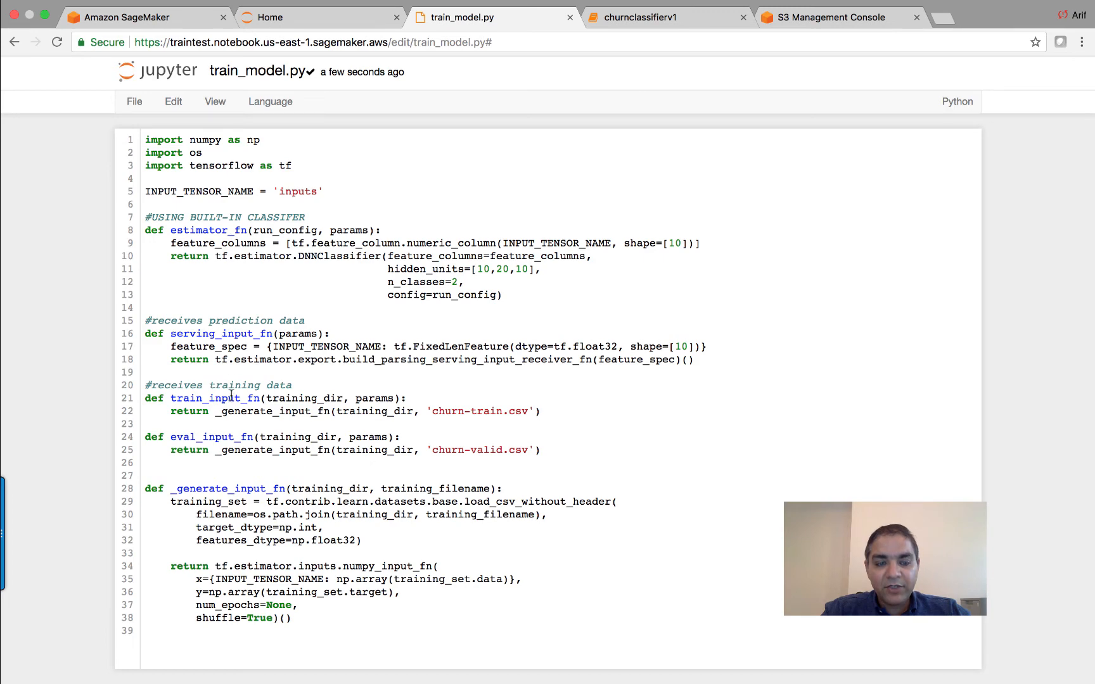
click(663, 16)
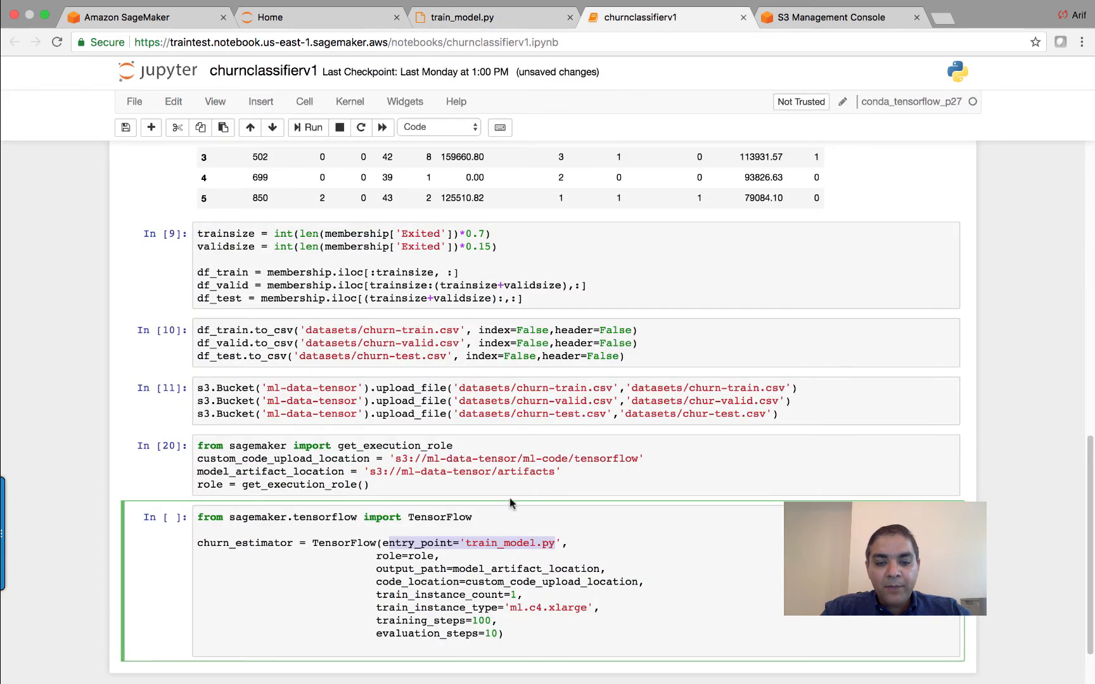
scroll(down, 3)
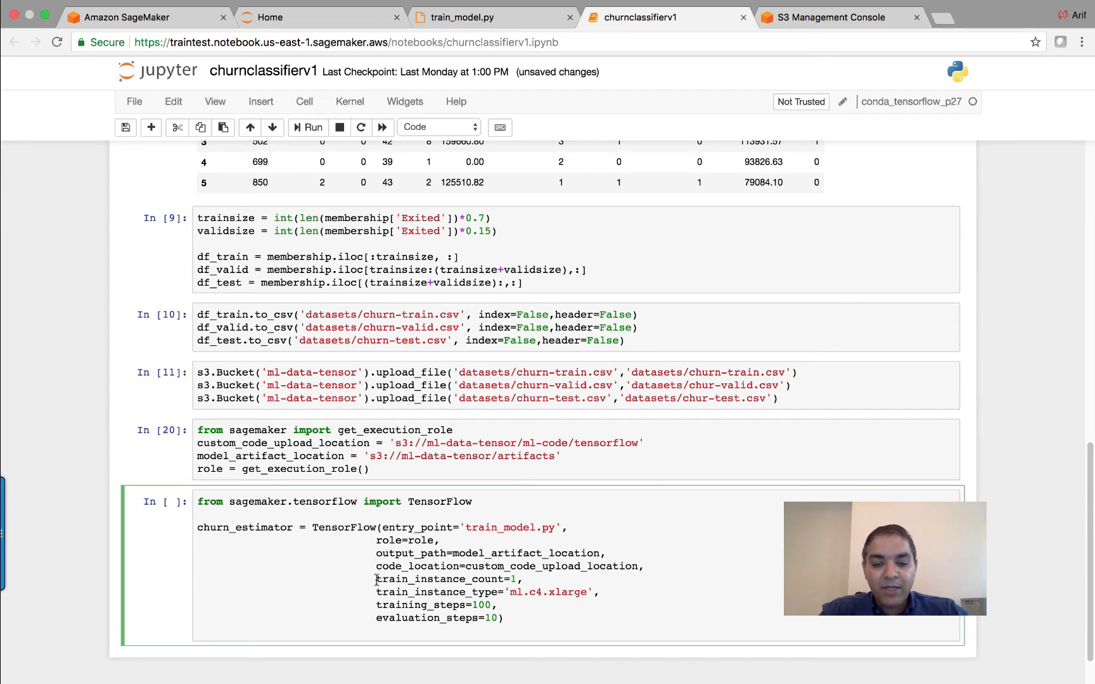
drag(376, 579, 599, 593)
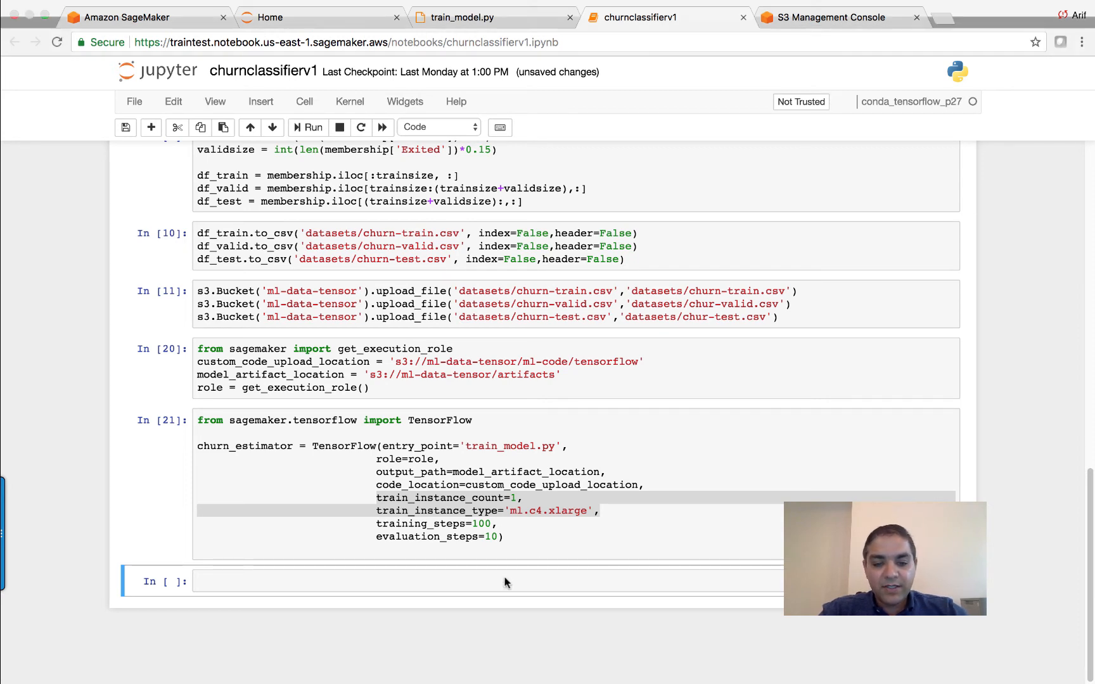
Set train_data_location to 's3://ml-data-tensor/datasets/' and run churn_estimator.fit on it.
text(train_data_location = 's3://ml-data-tensor/datasets/')
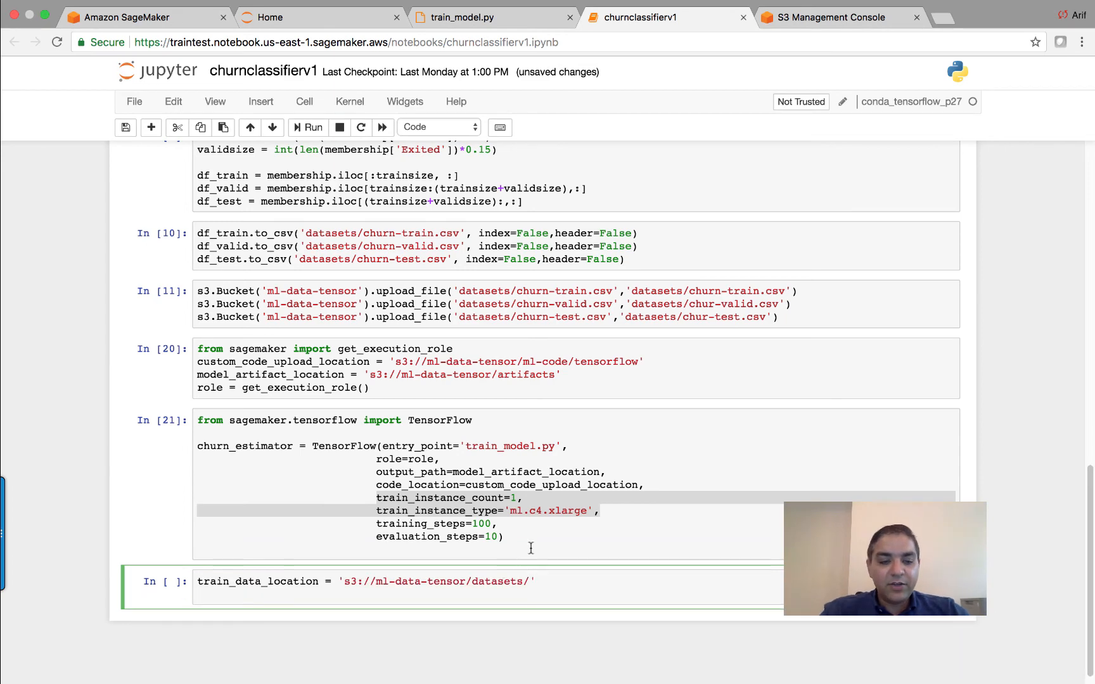
click(312, 128)
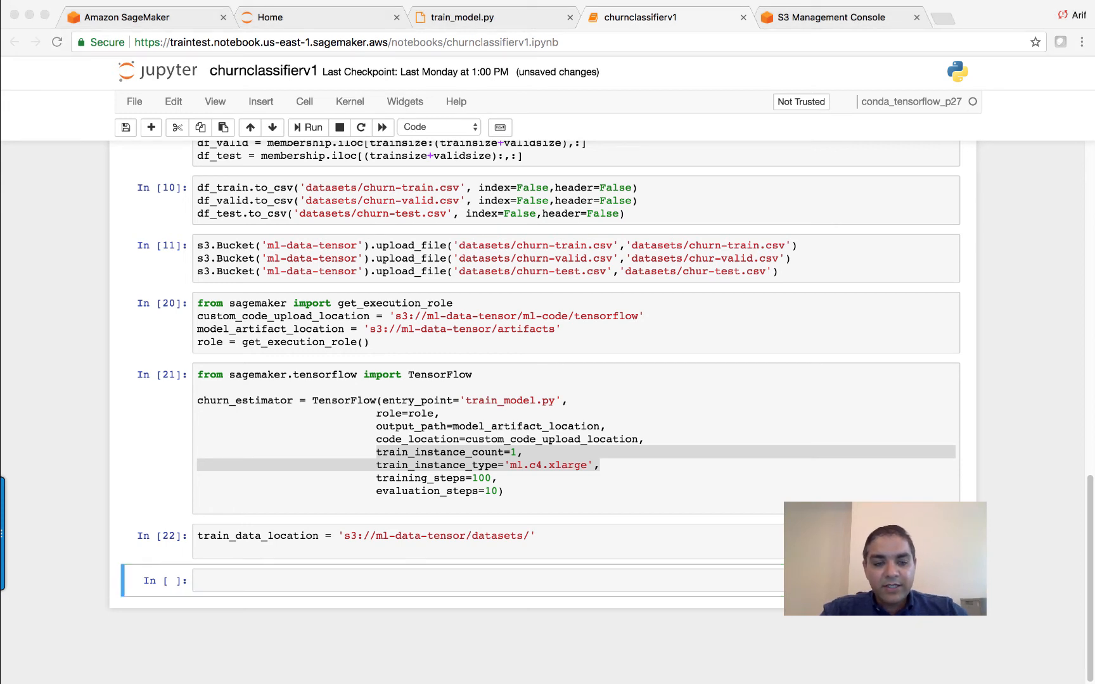
click(489, 580)
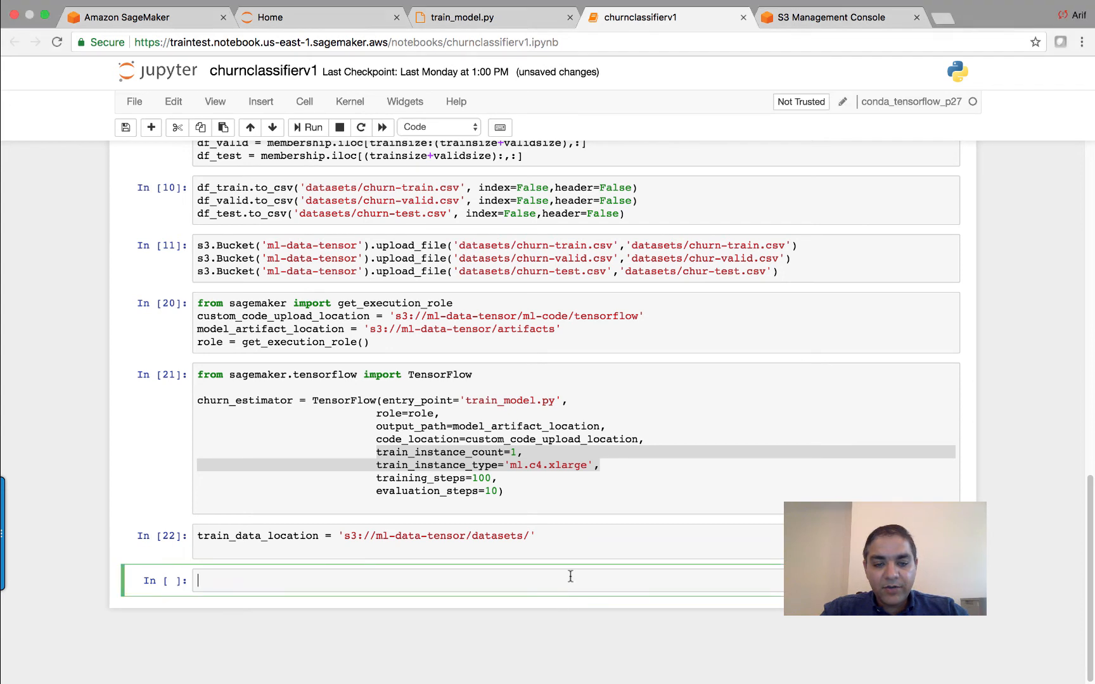
text(churn_estimator.fit(train_data_location))
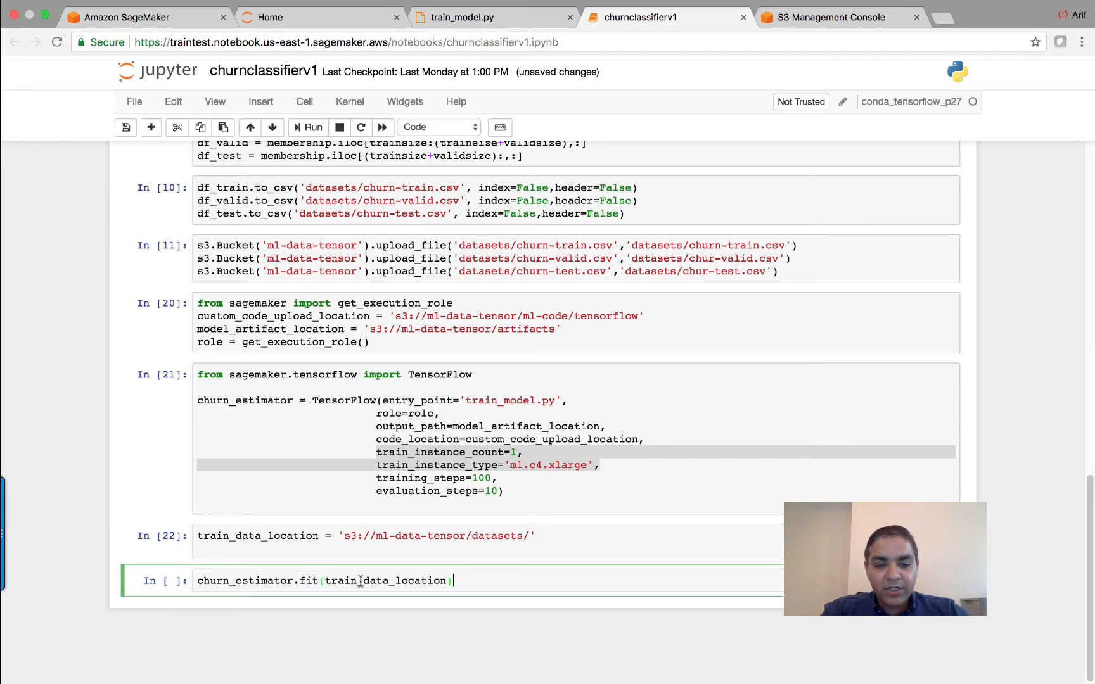
double_click(386, 580)
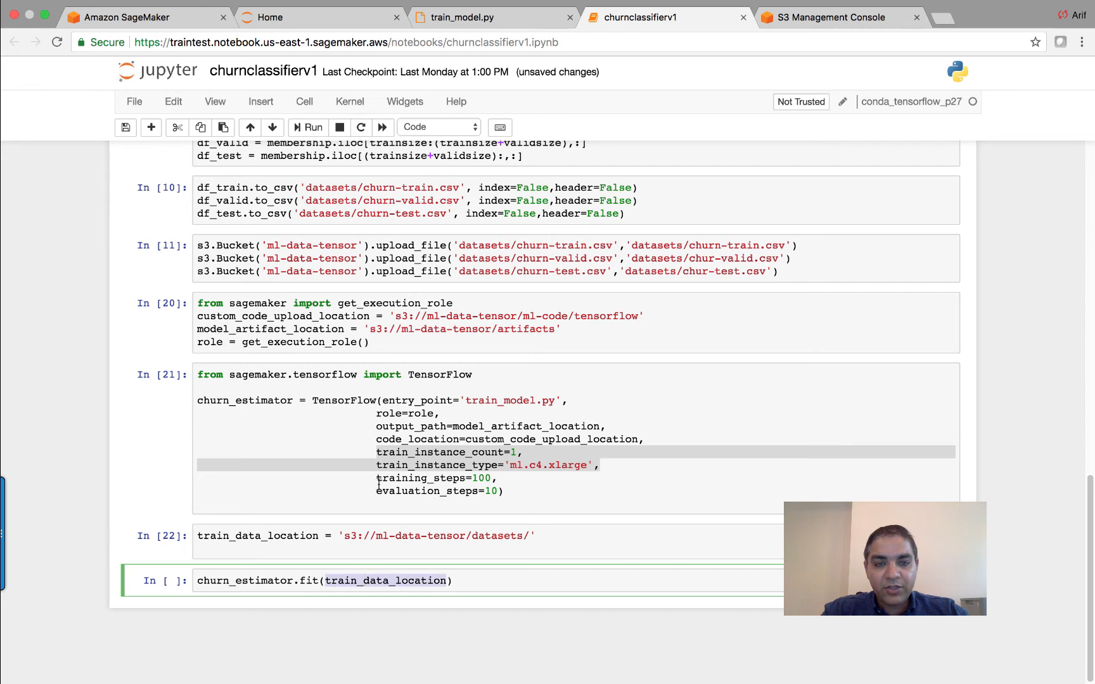
click(307, 127)
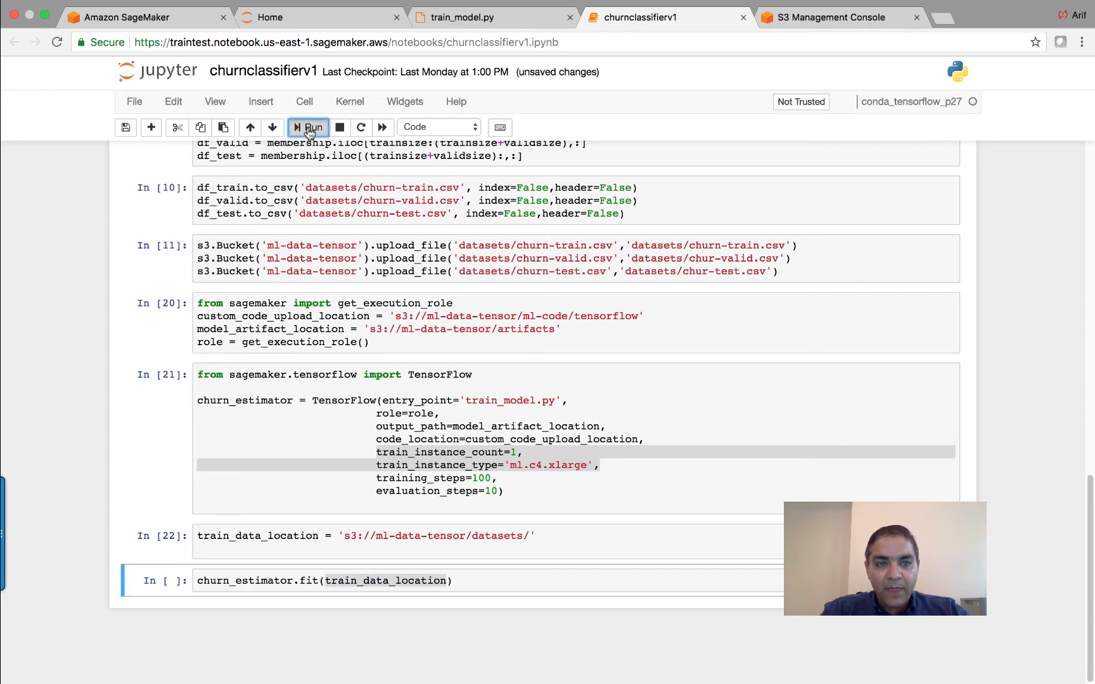
click(308, 126)
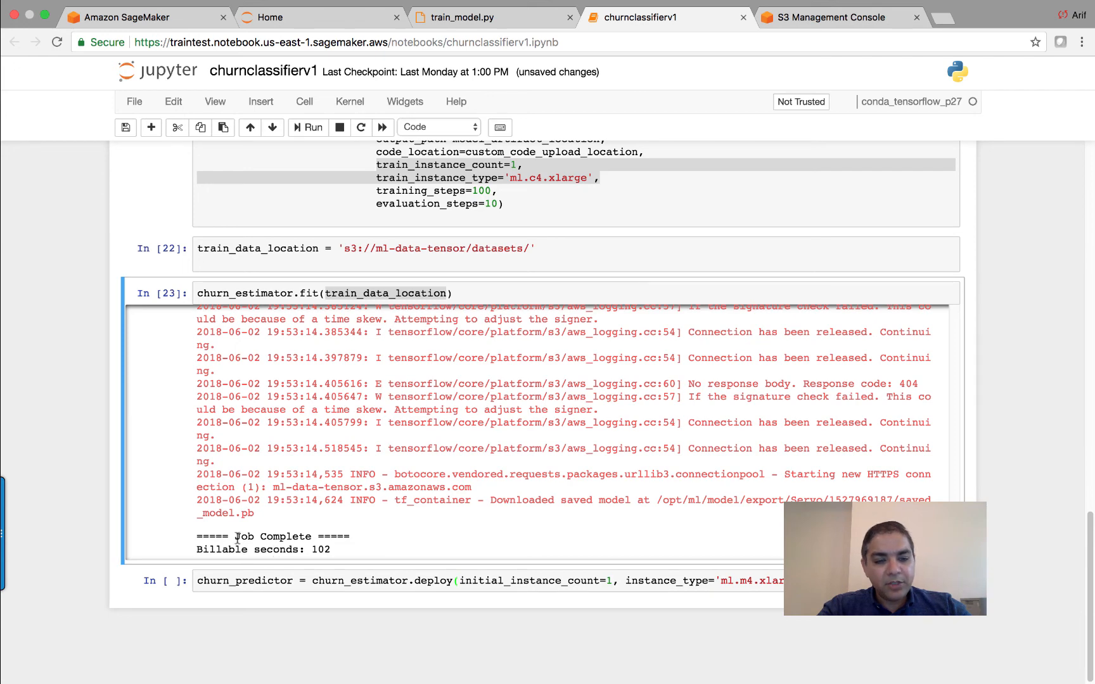
mouse_move(755, 76)
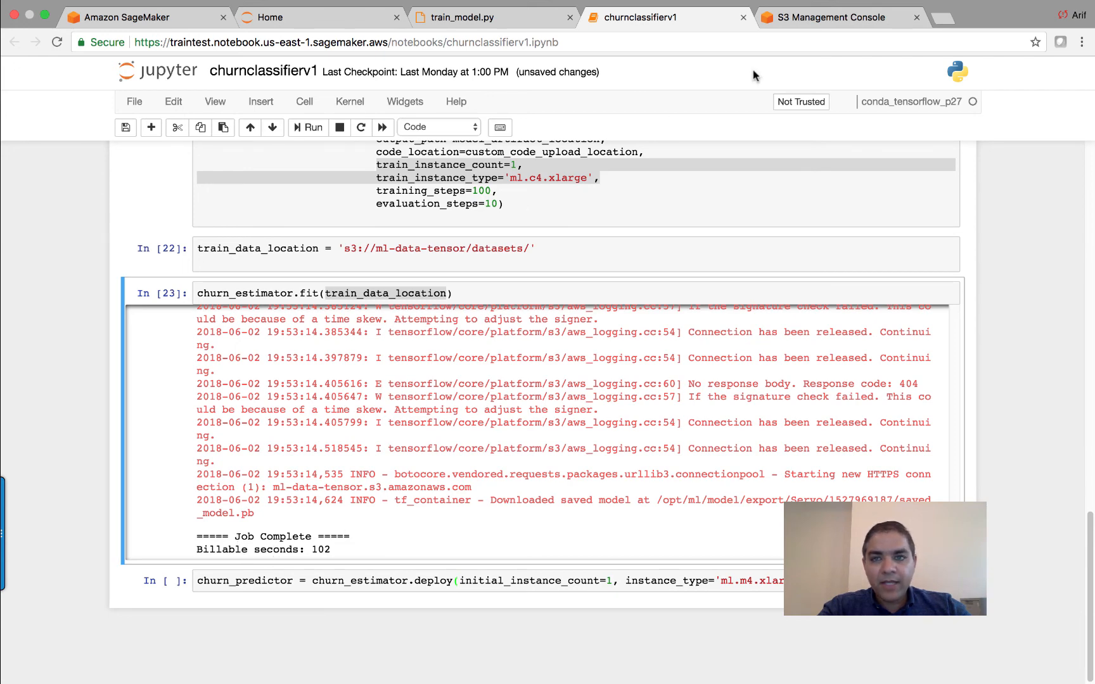
Browse the ml-data-tensor bucket into ml-code/tensorflow, then return to the notebook.
click(840, 17)
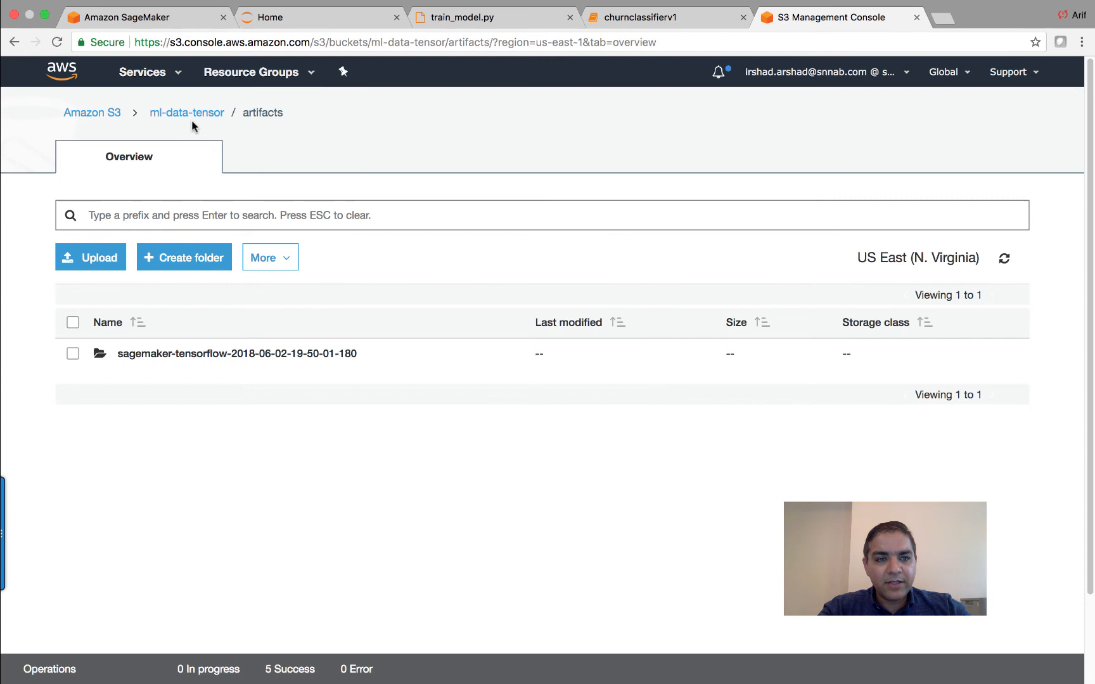
click(186, 112)
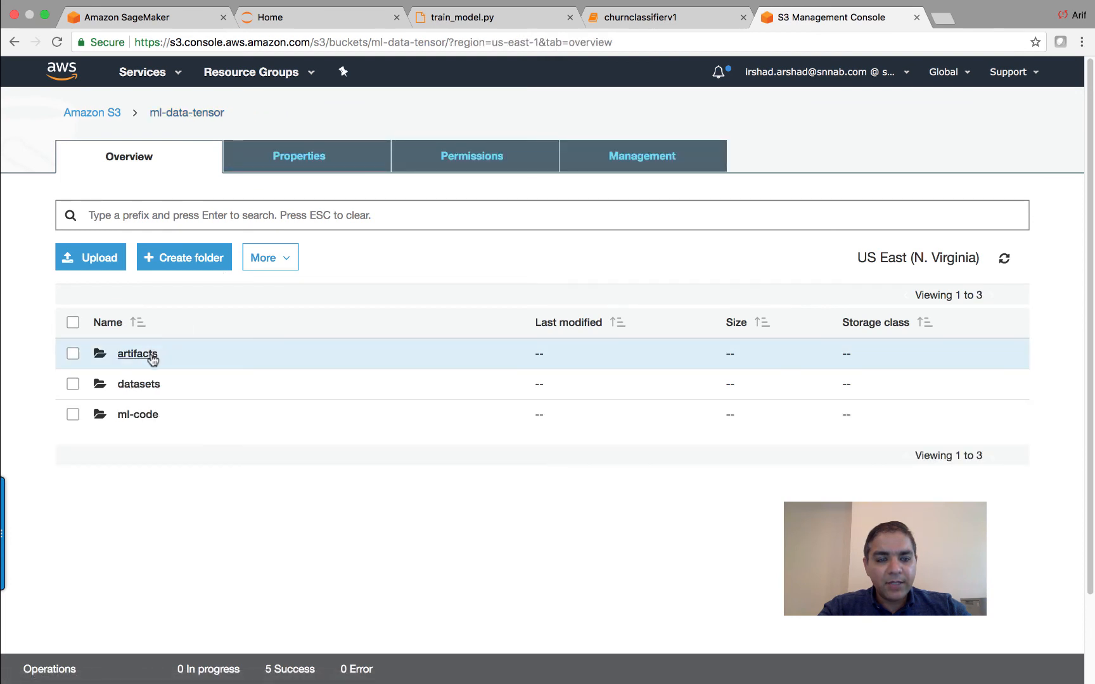
click(137, 354)
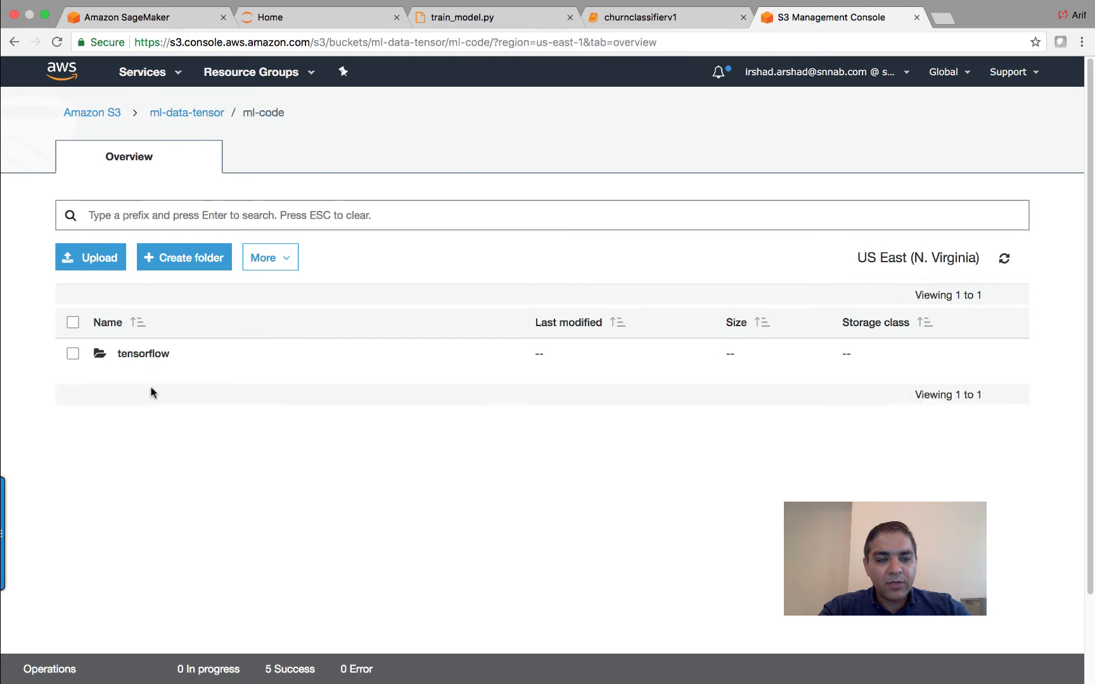
click(143, 354)
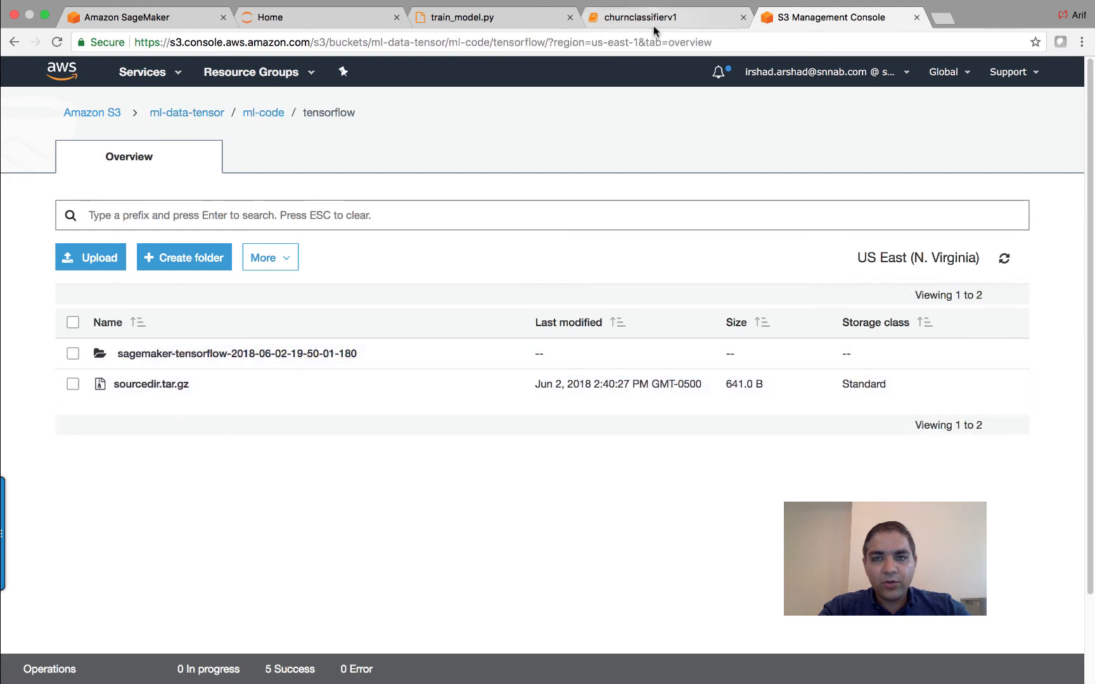
click(634, 16)
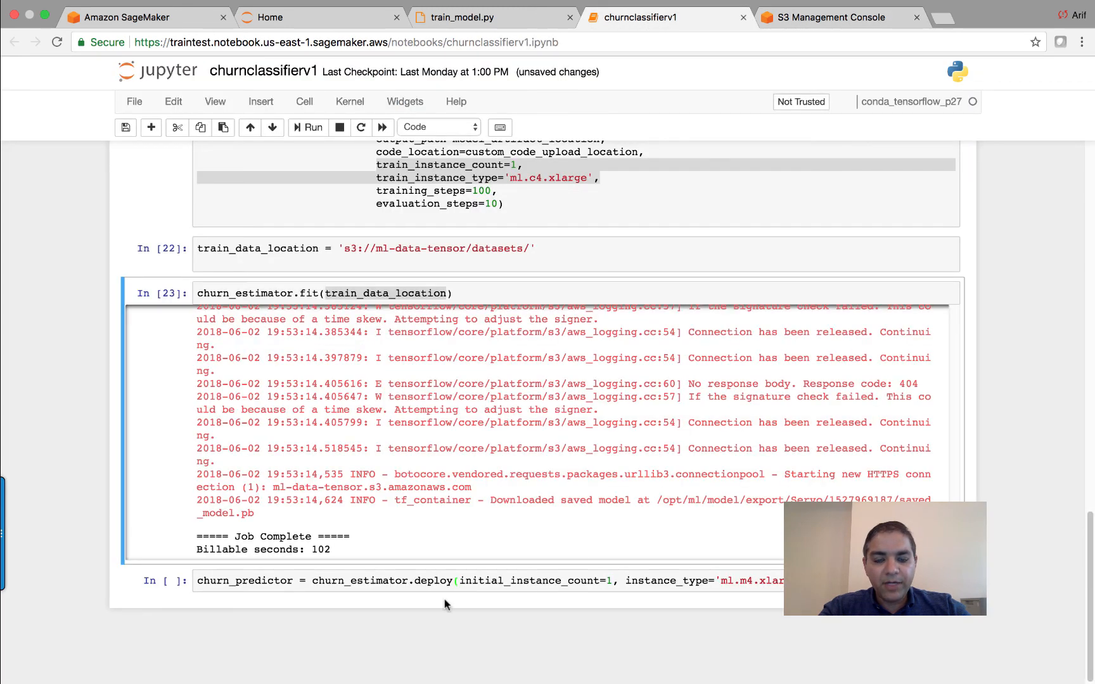
Run the deploy cell to create the endpoint, then get churn_predictor's prediction.
click(434, 580)
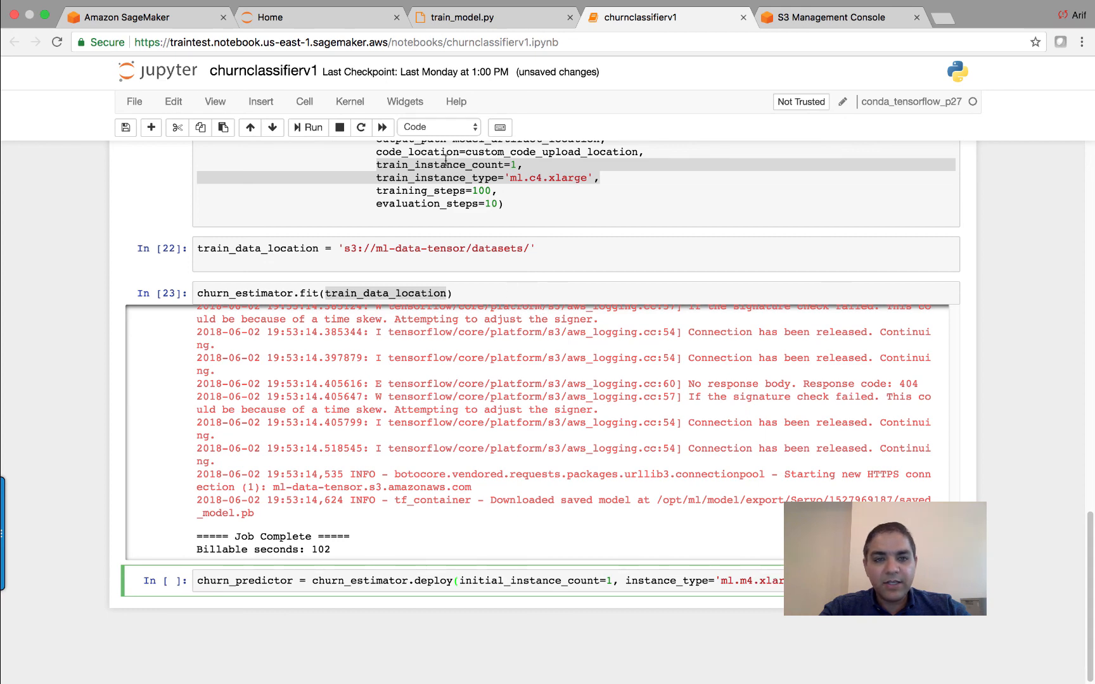
click(307, 128)
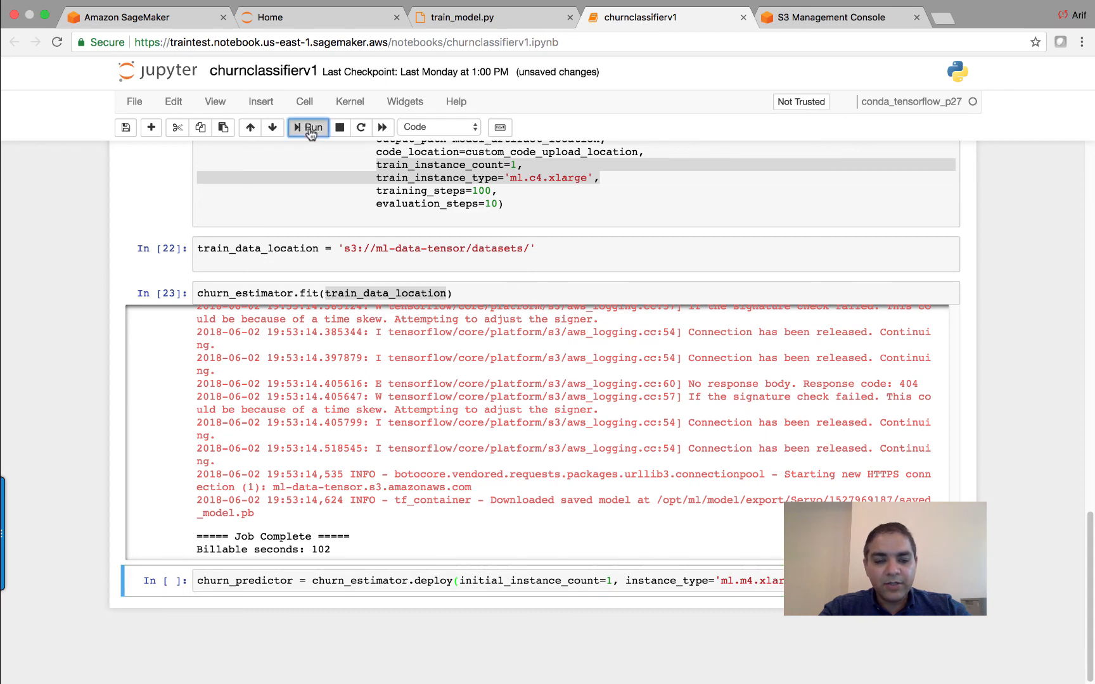
click(307, 127)
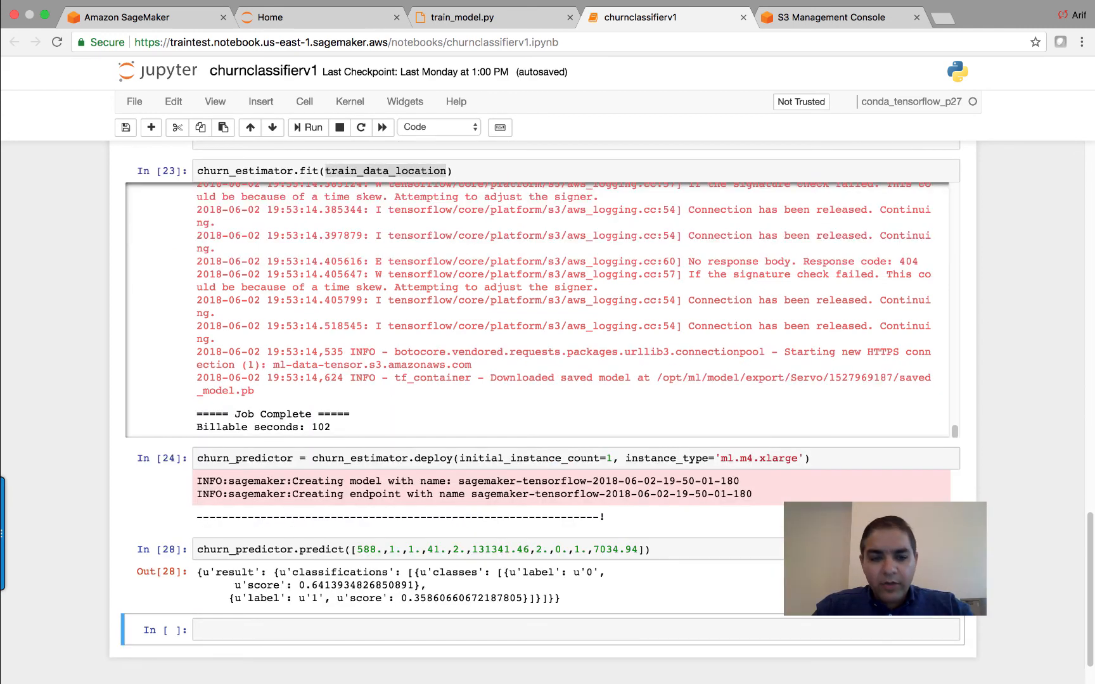
mouse_move(510, 535)
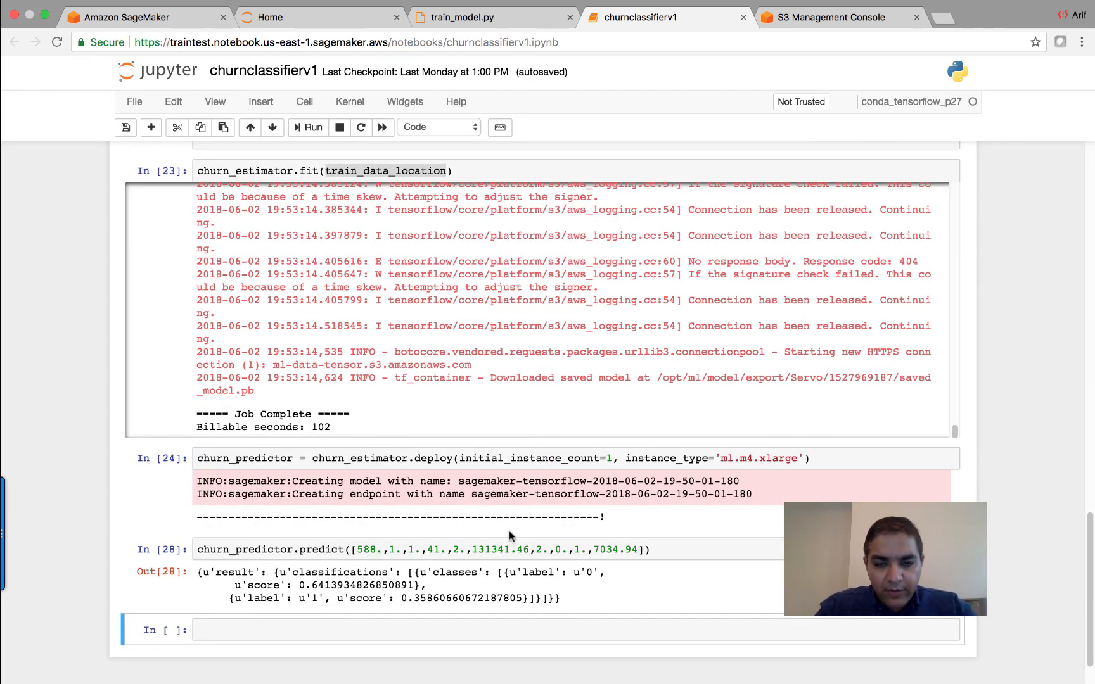
mouse_move(589, 515)
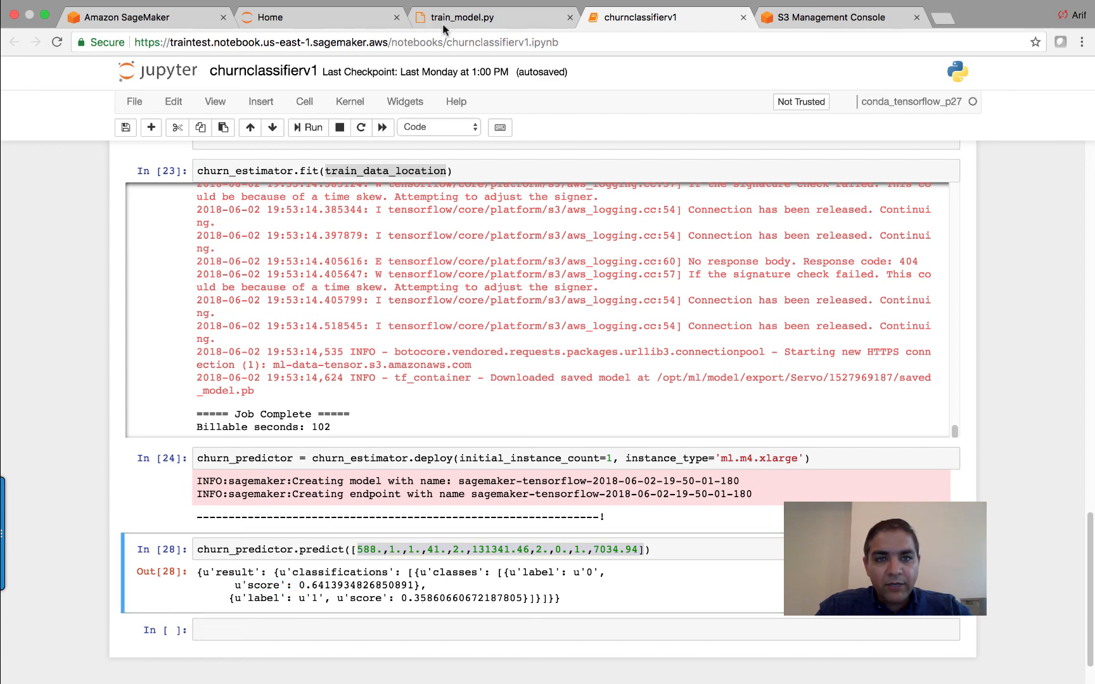
Move from the notebook home to the SageMaker console's Dashboard.
click(320, 16)
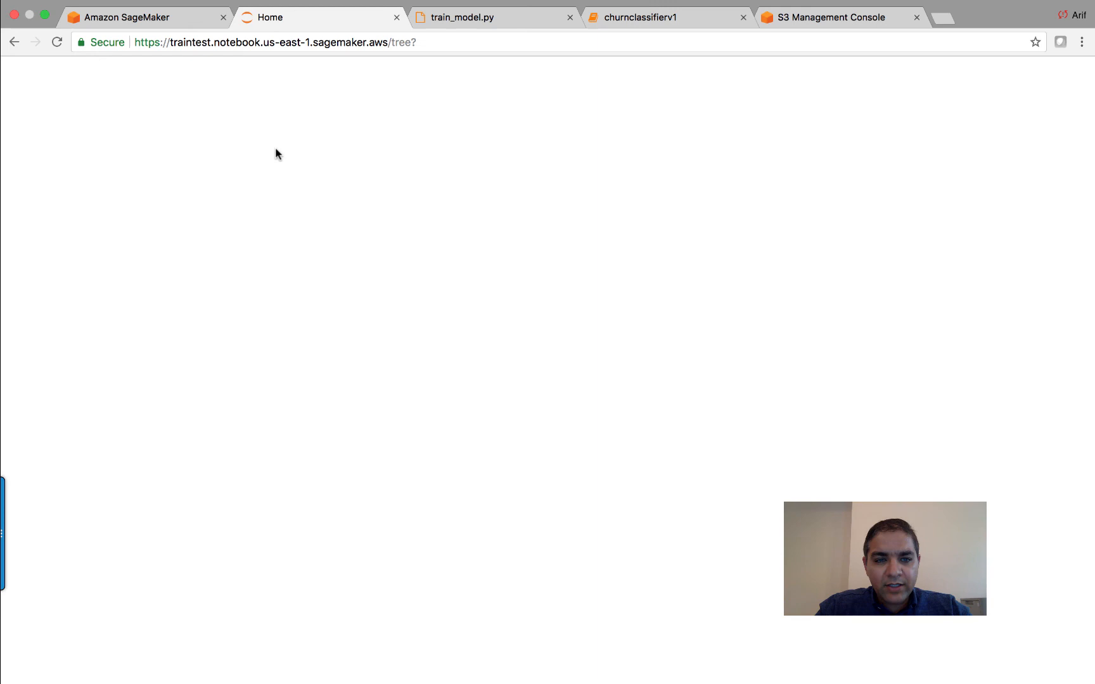
click(136, 16)
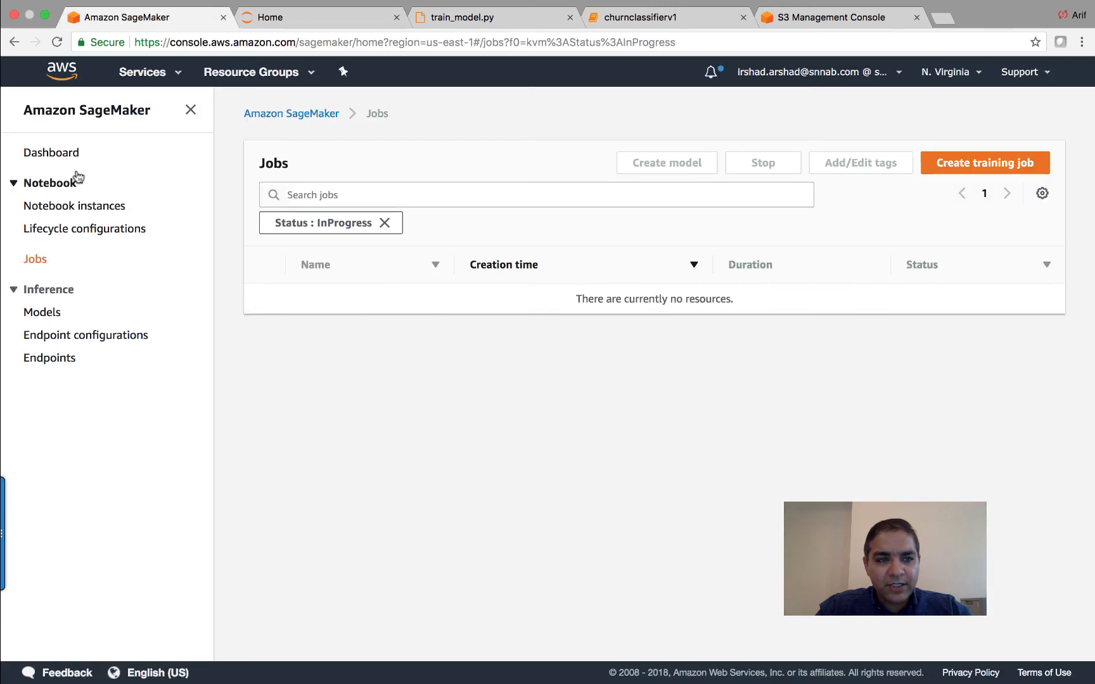
click(50, 152)
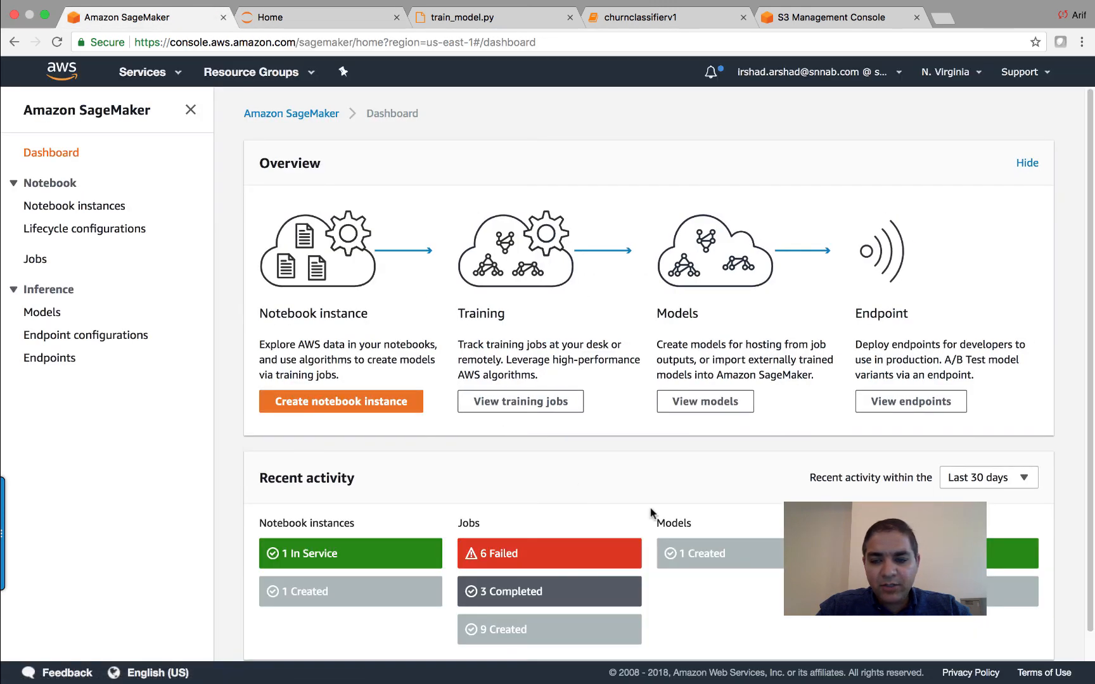